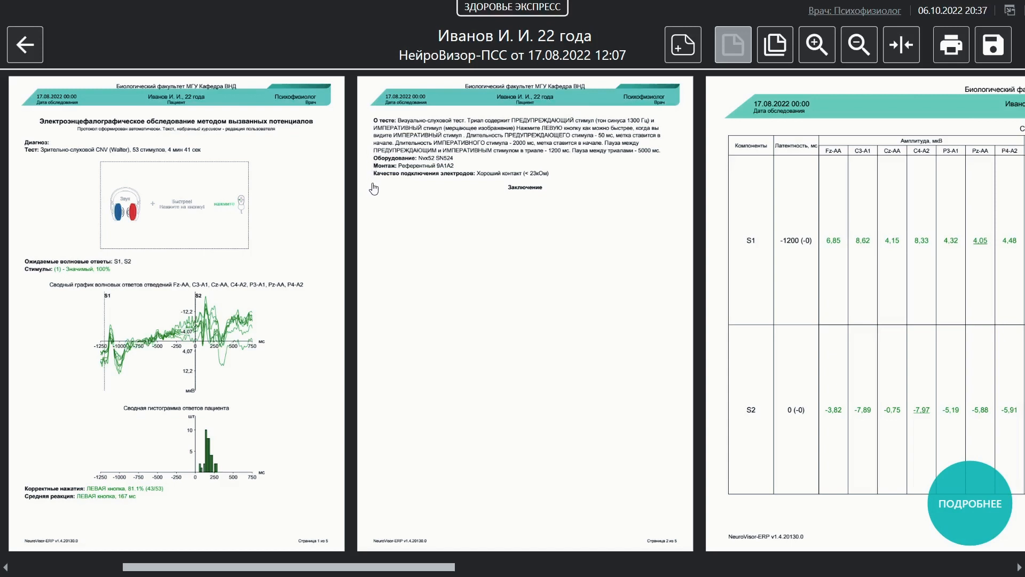
mouse_move(283, 310)
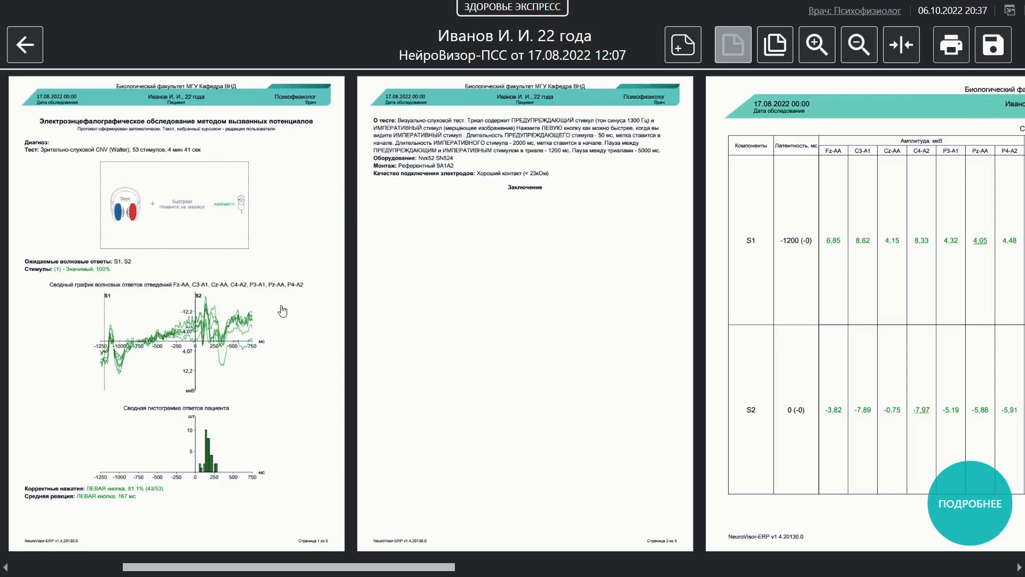
mouse_move(279, 318)
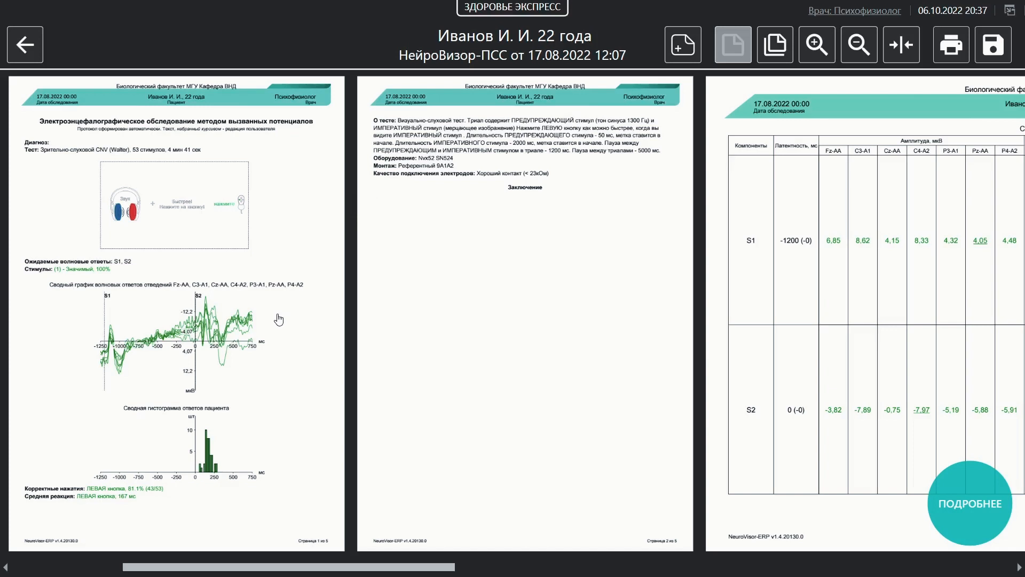
mouse_move(257, 440)
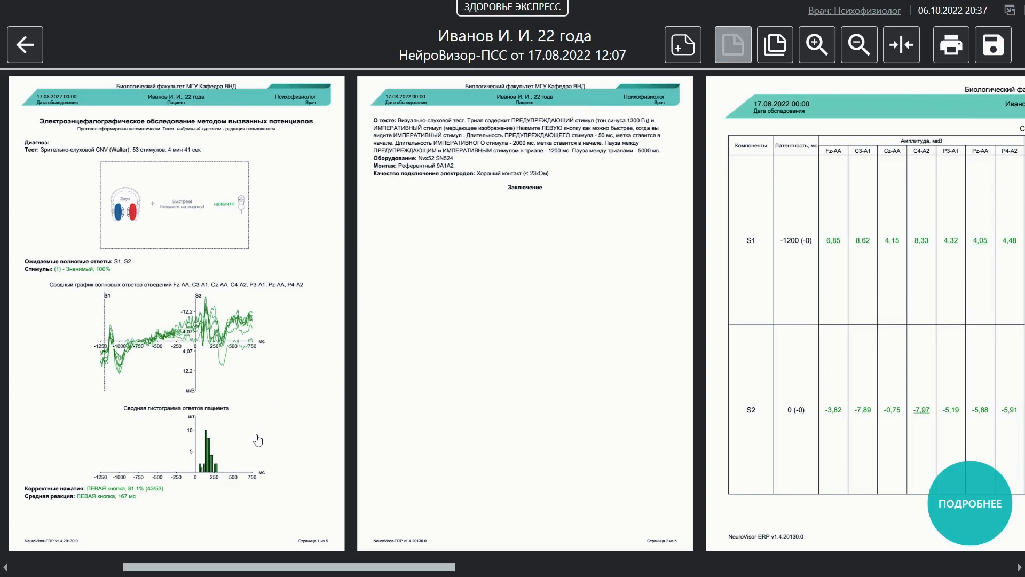
mouse_move(252, 453)
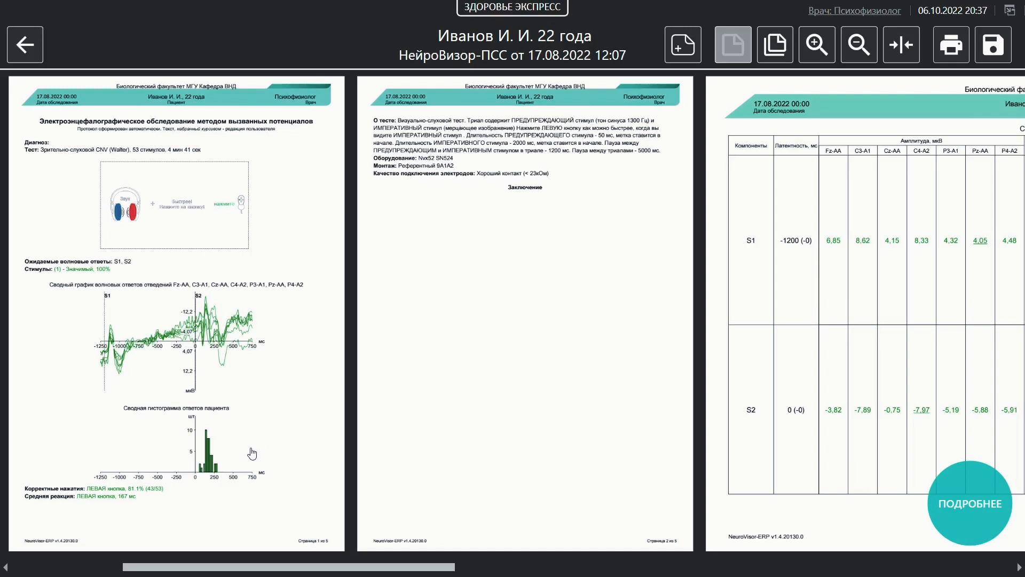
mouse_move(133, 509)
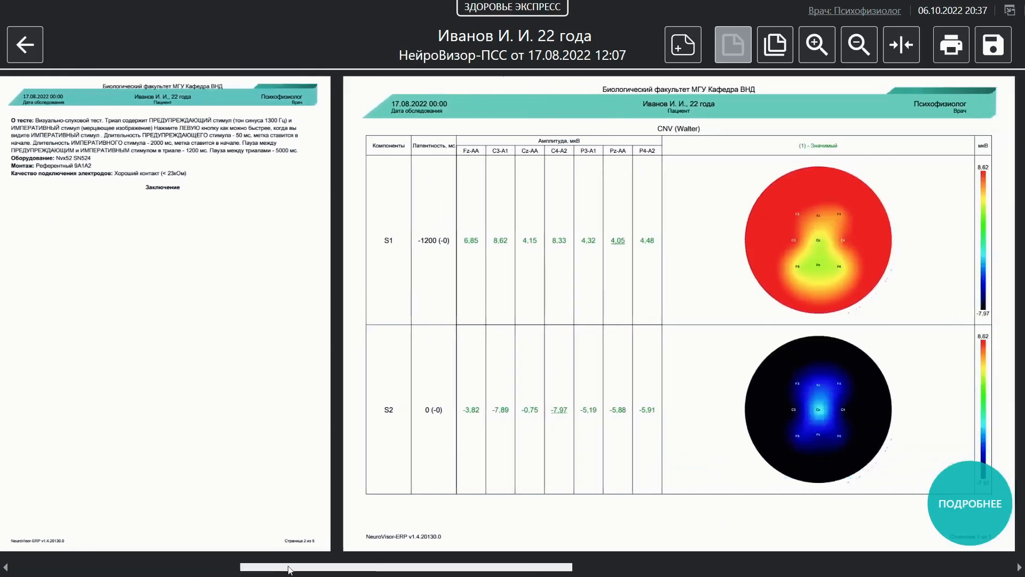
- Scroll through the report's amplitude table and page 3 topographic brain maps
scroll("right", 3)
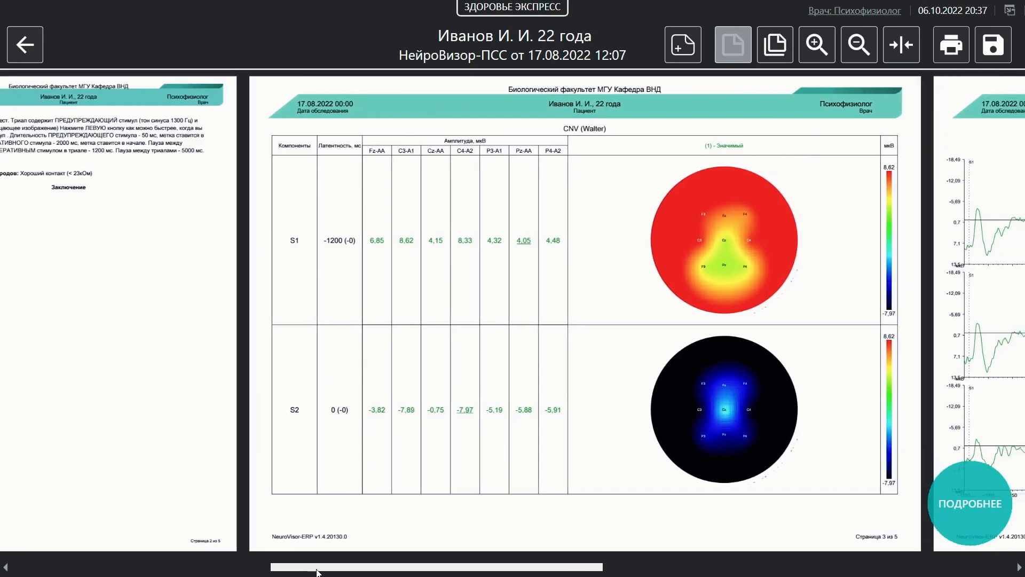
scroll("left", 3)
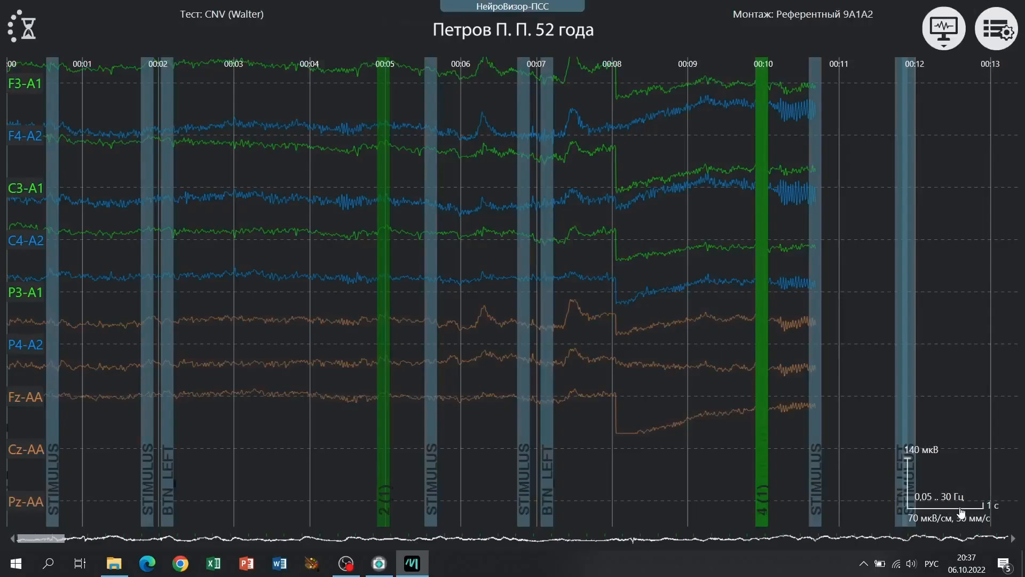
- Page Петров's raw EEG traces forward from the start toward the 38–50 second trials
left_click(27, 28)
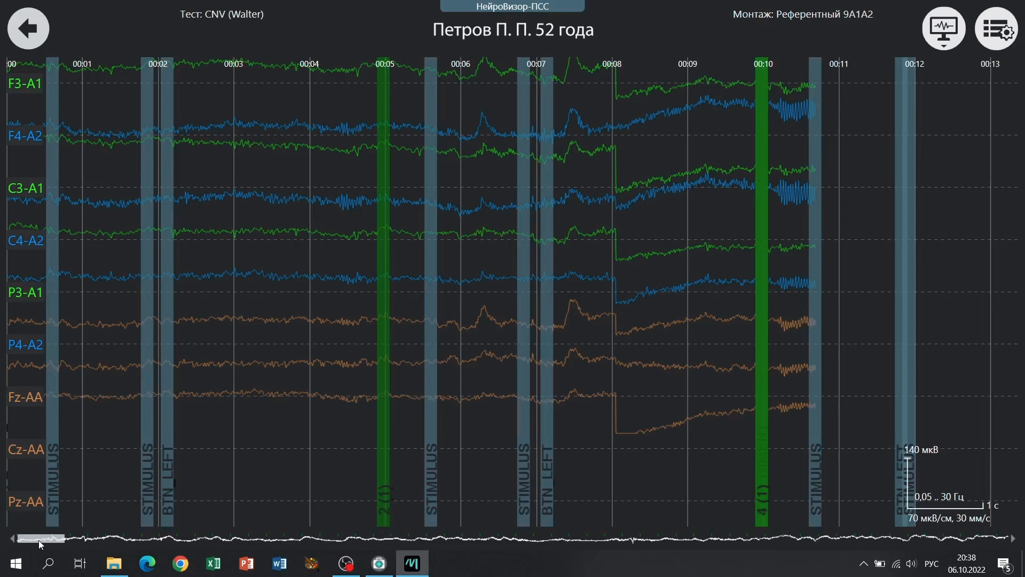
mouse_move(529, 94)
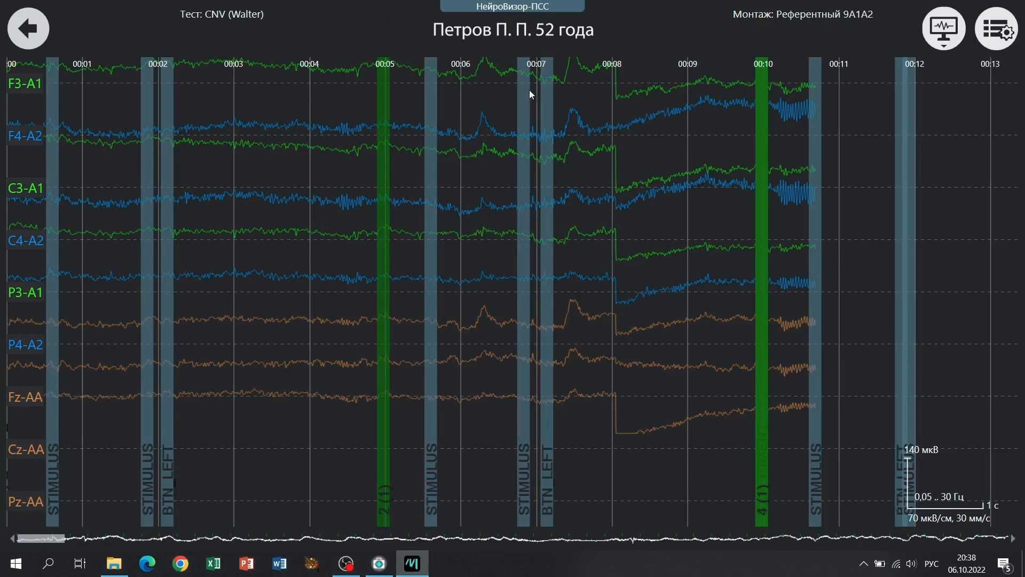
mouse_move(608, 267)
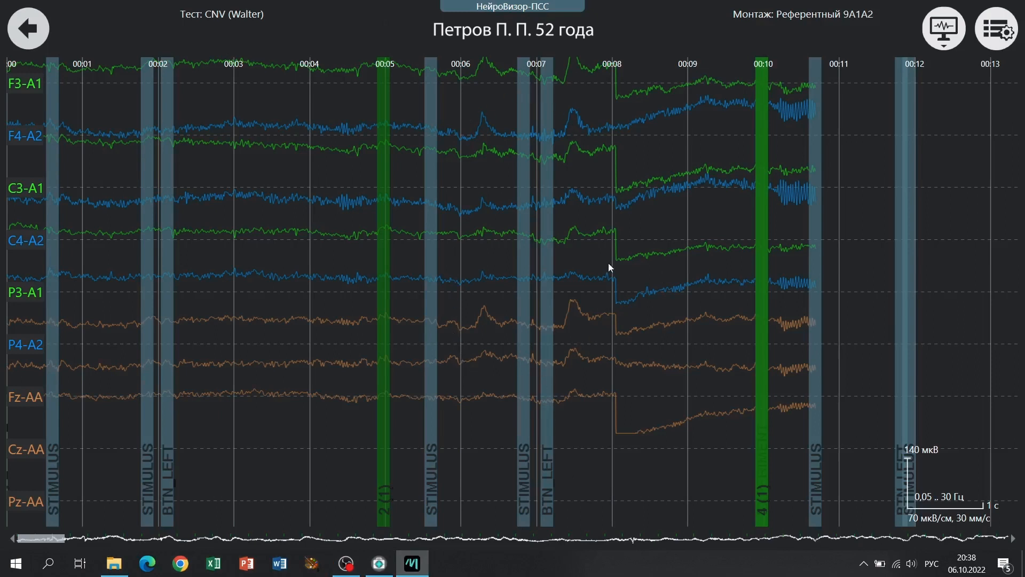
mouse_move(445, 364)
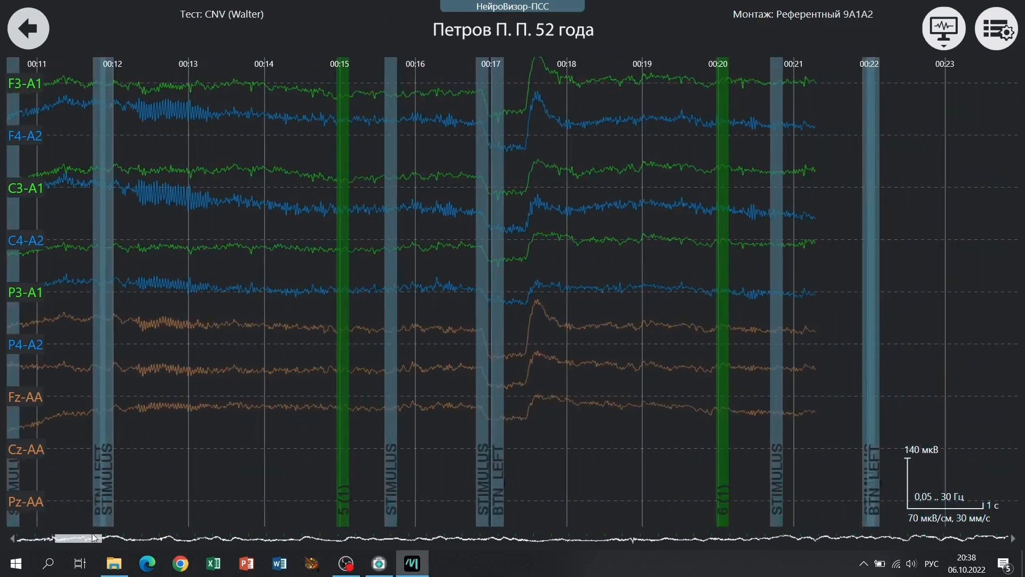
scroll("right", 3)
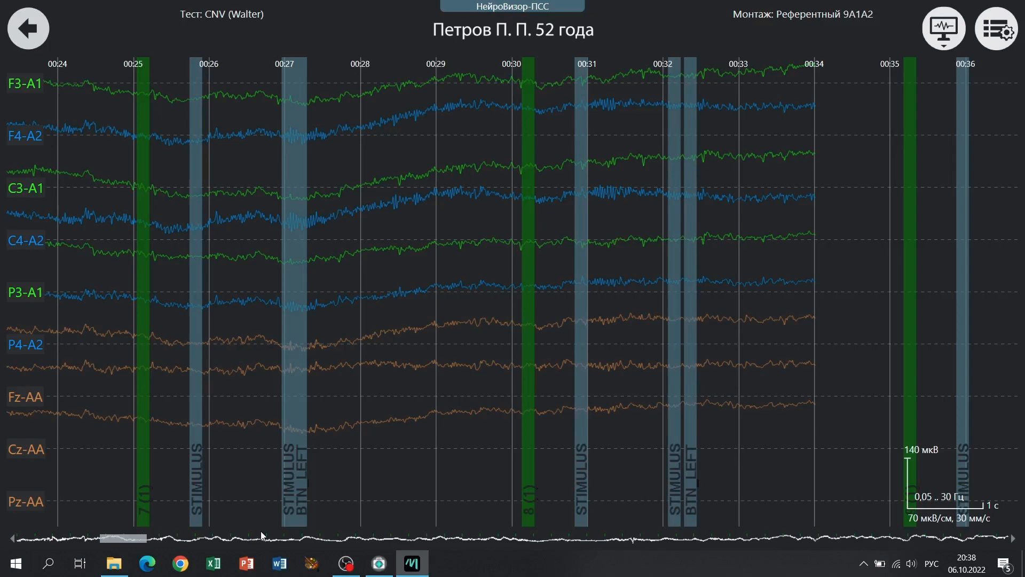
mouse_move(425, 538)
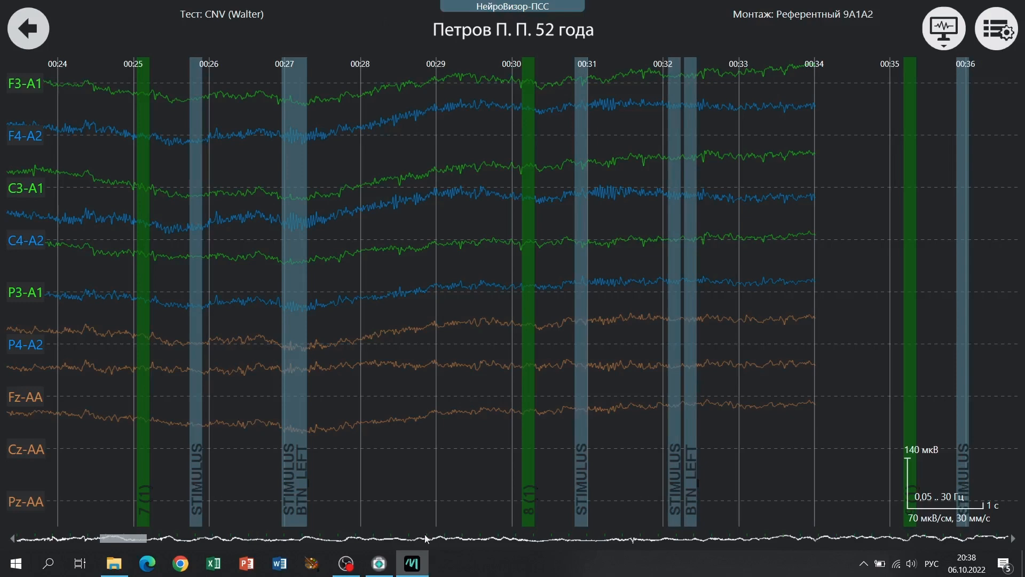
mouse_move(357, 192)
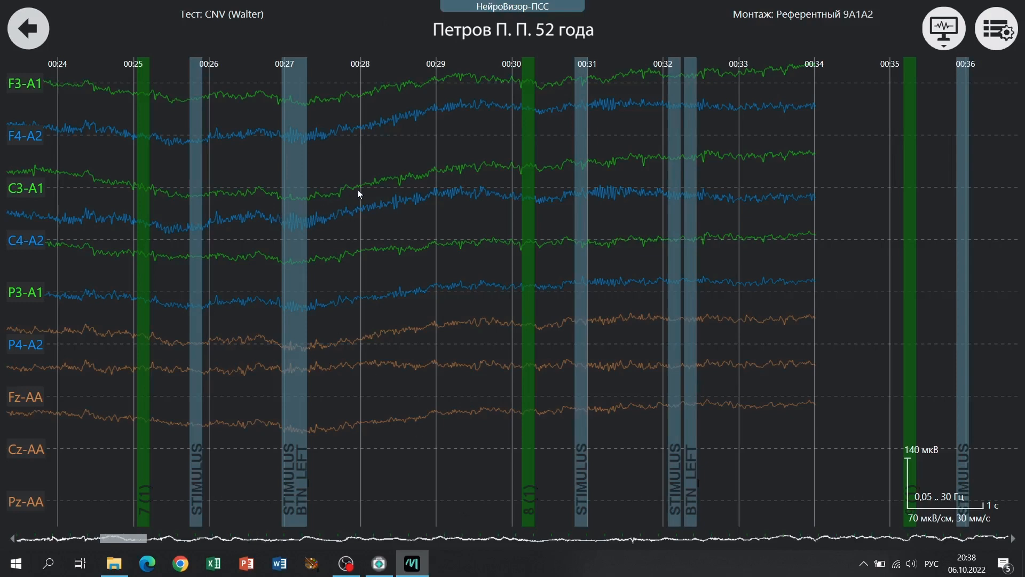
mouse_move(445, 109)
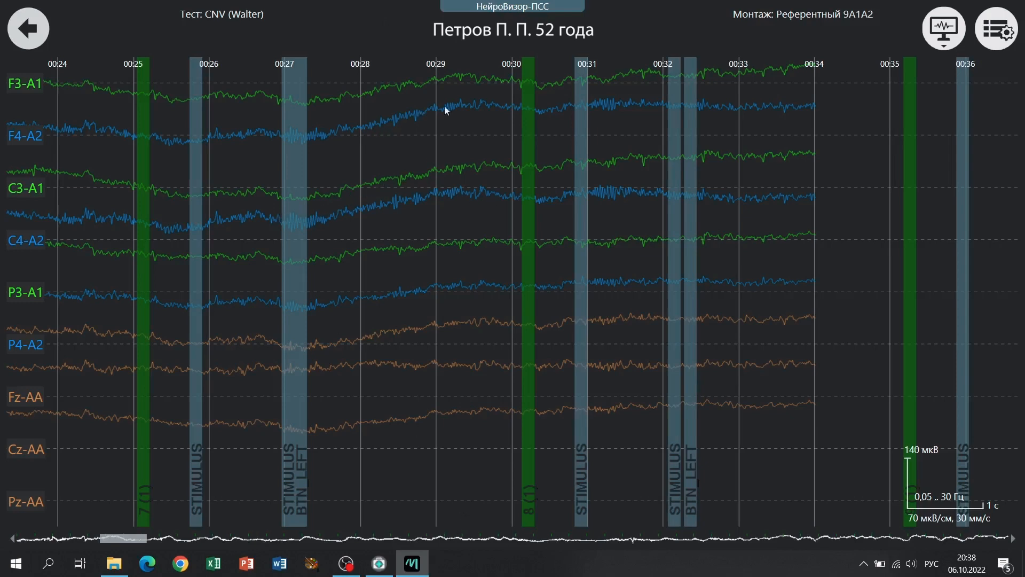
mouse_move(147, 562)
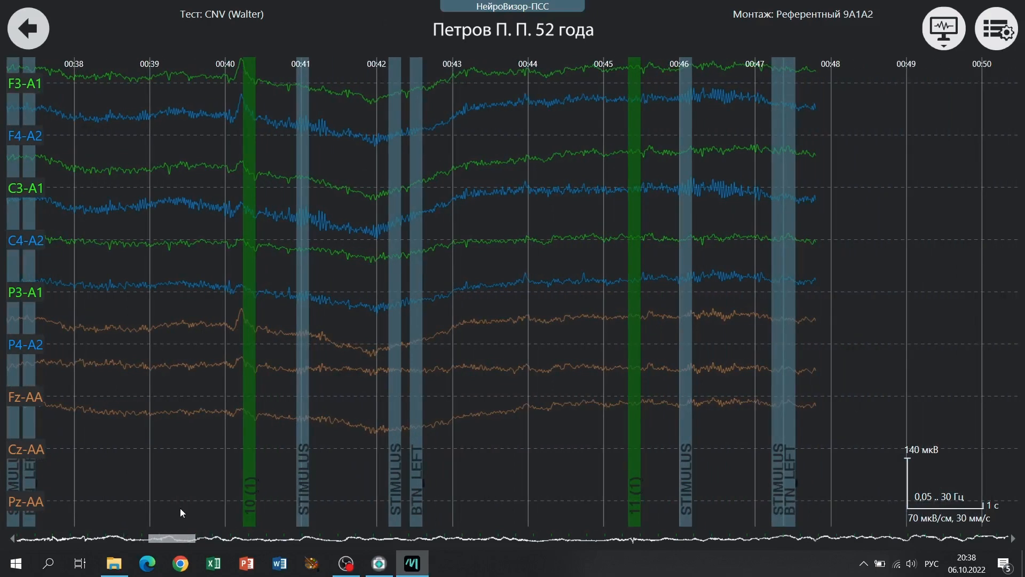
mouse_move(140, 490)
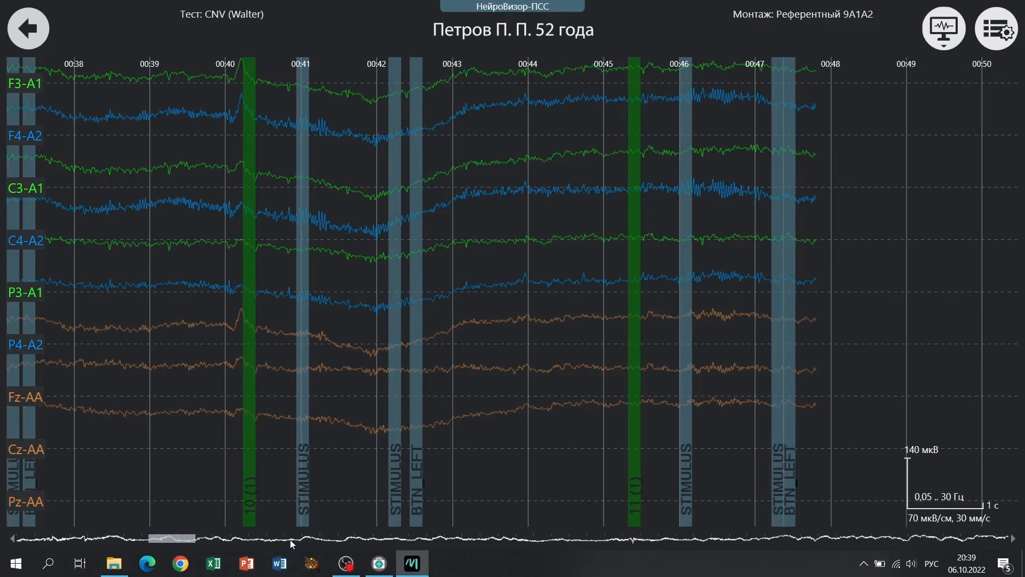
mouse_move(253, 523)
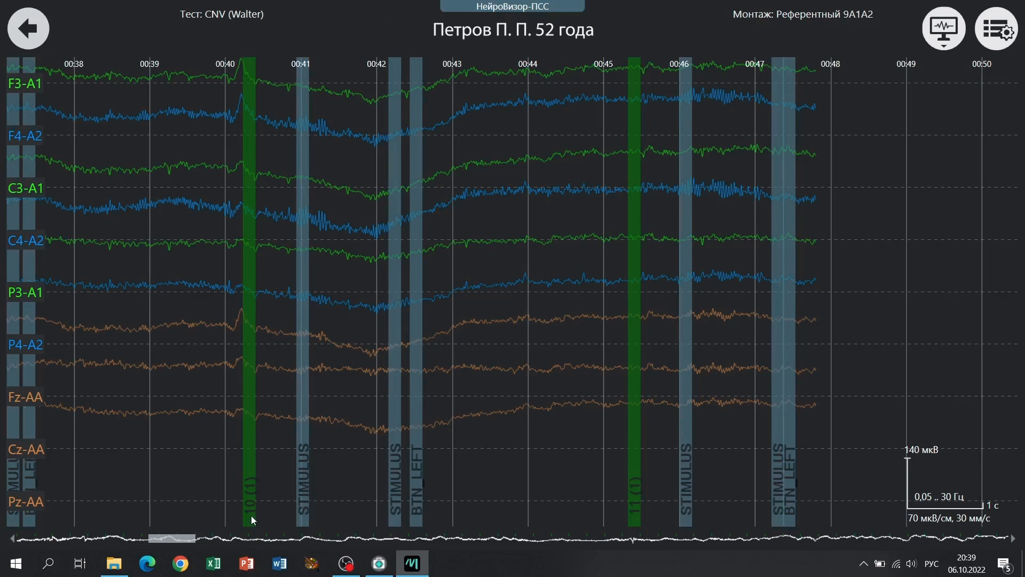
mouse_move(251, 523)
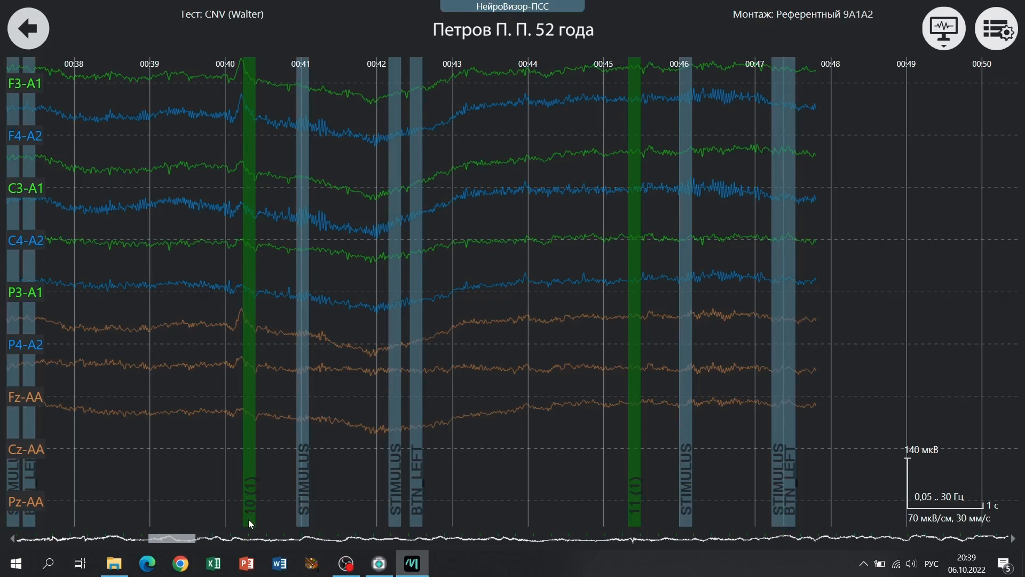
mouse_move(302, 524)
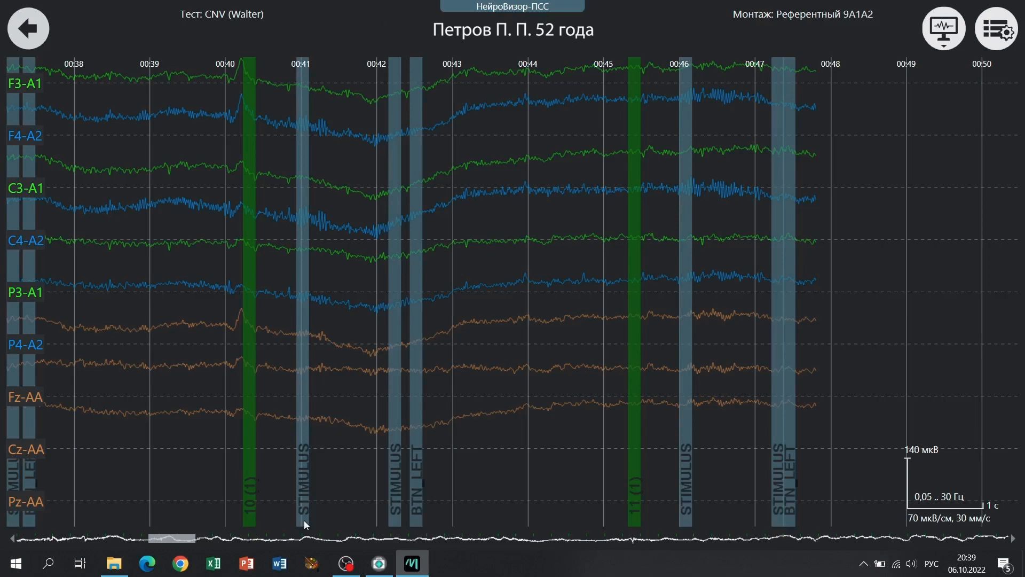
mouse_move(304, 504)
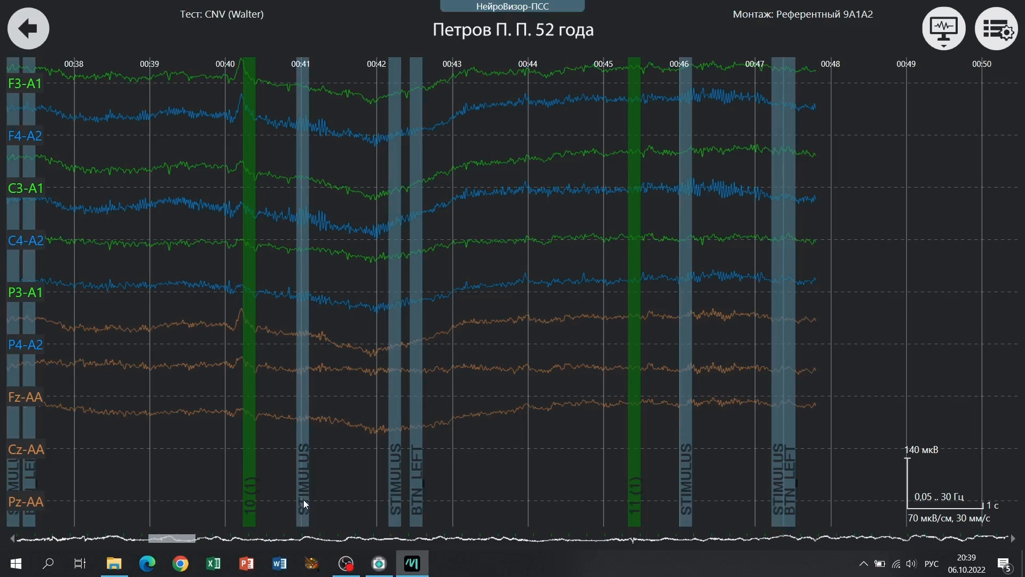
mouse_move(303, 523)
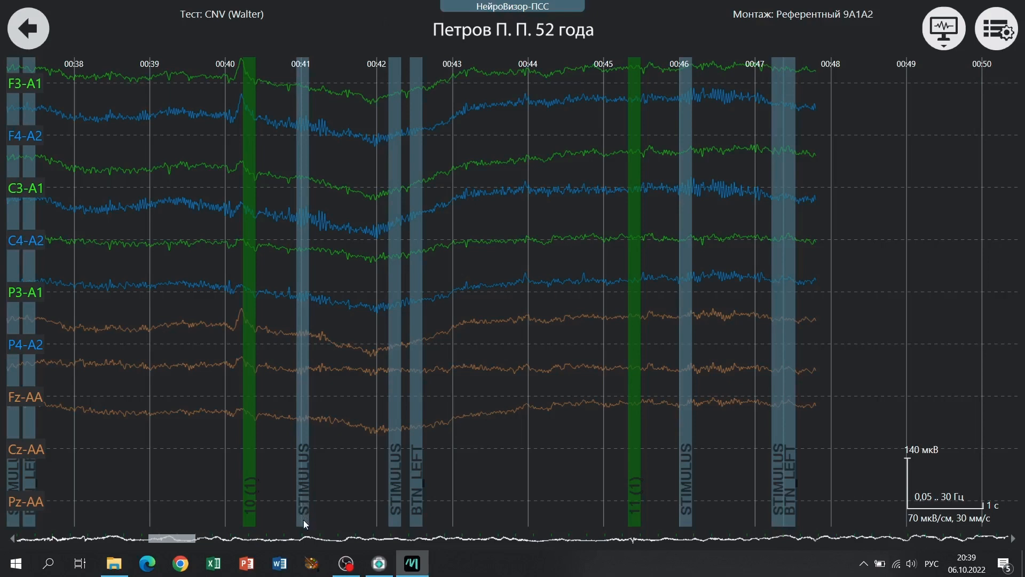
mouse_move(394, 518)
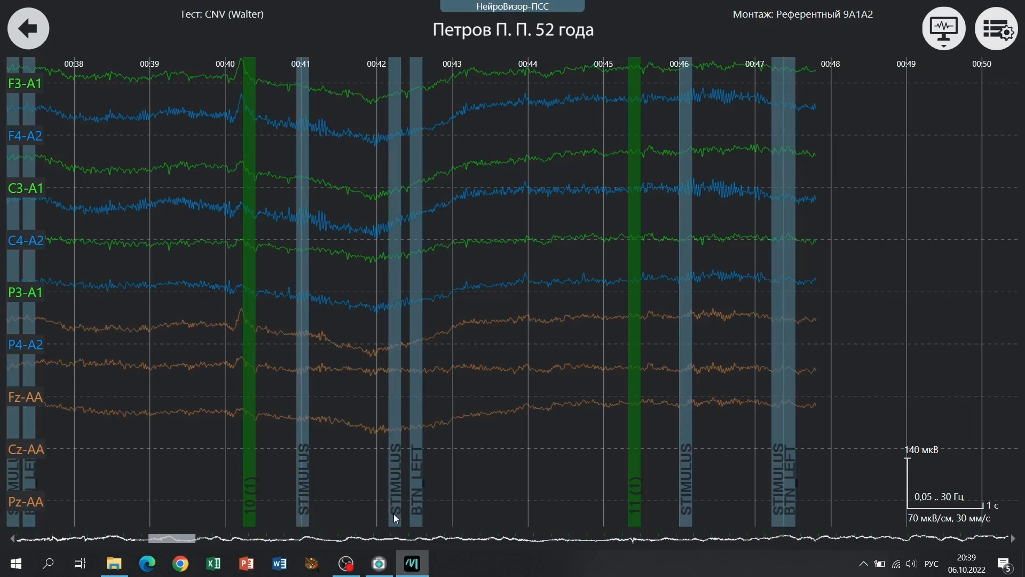
mouse_move(413, 517)
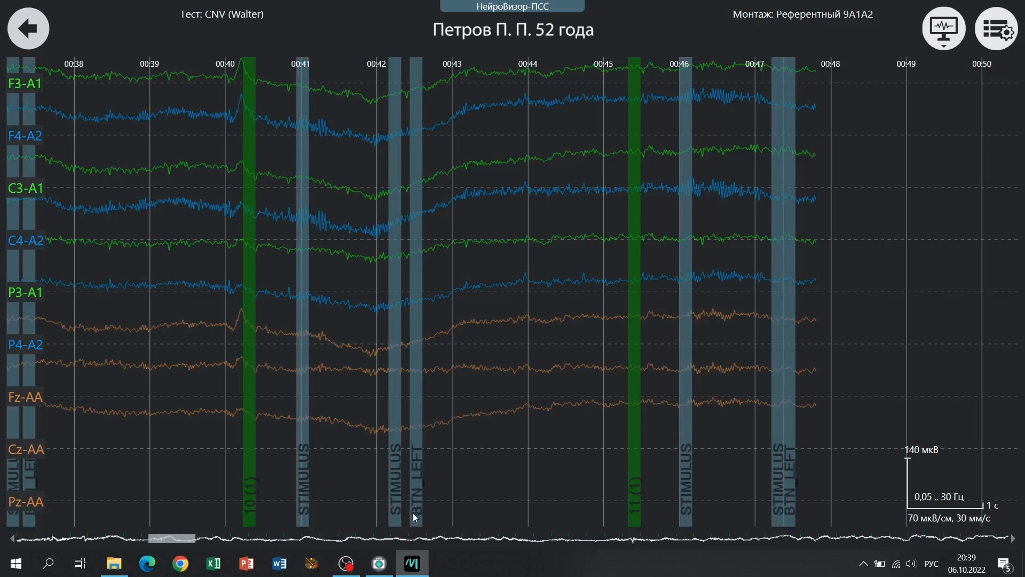
mouse_move(419, 519)
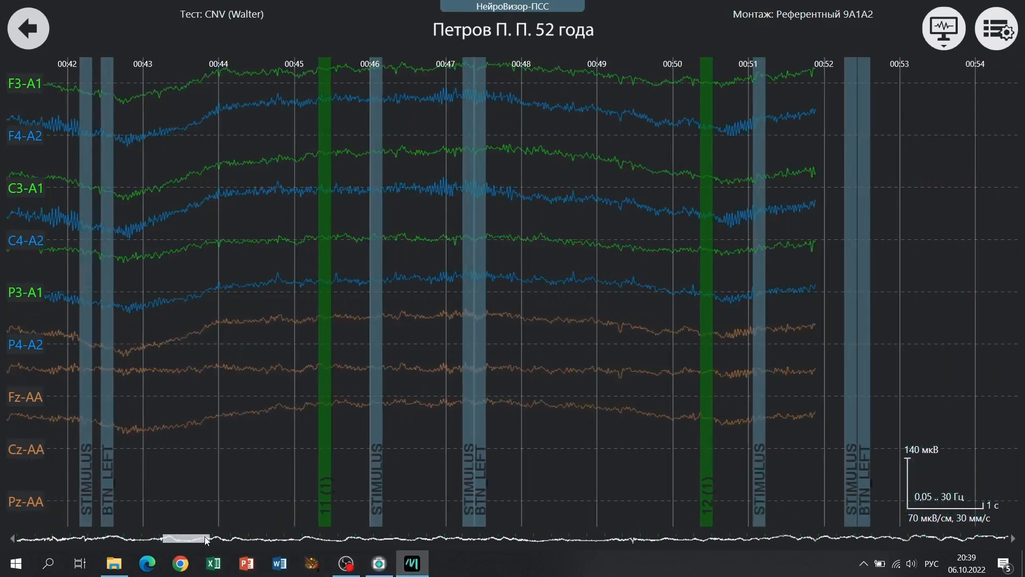
- Scroll Петров's recording on to about 57–69 seconds, showing trials 14 and 15
scroll("right", 3)
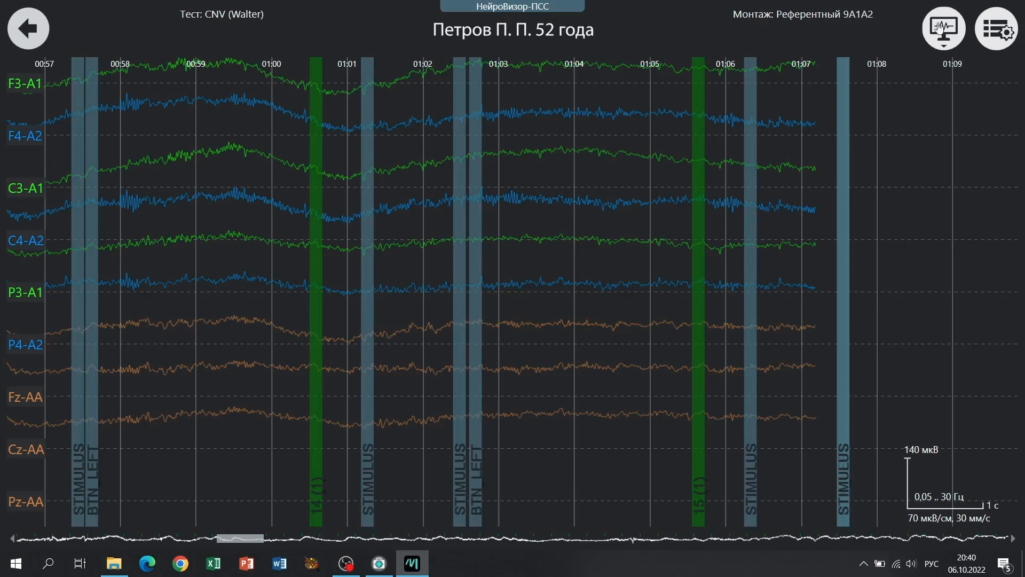
- Show averaged CNV curves for all nine leads and bring up the F3-A1 chart menu
left_click(943, 29)
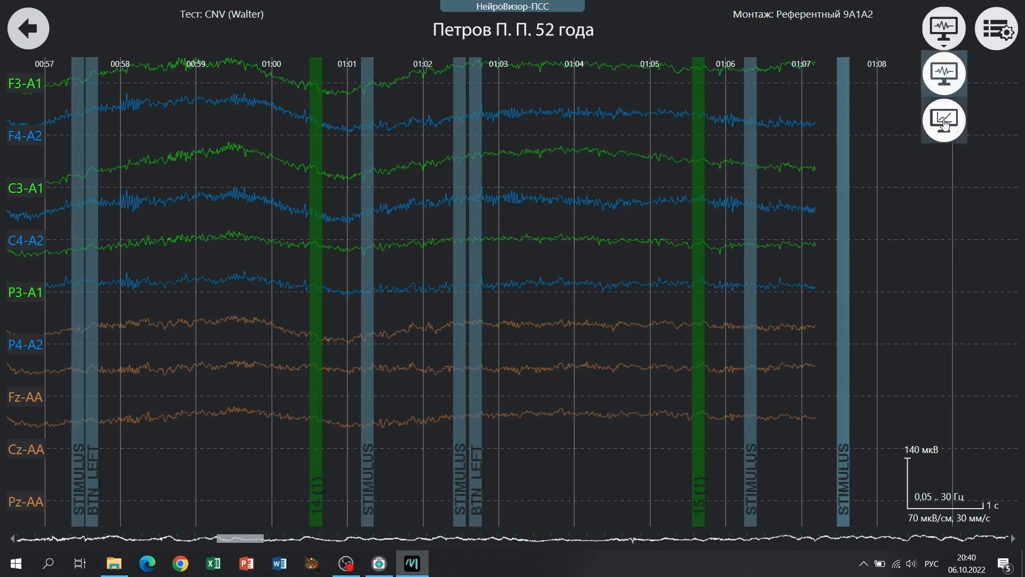
left_click(944, 73)
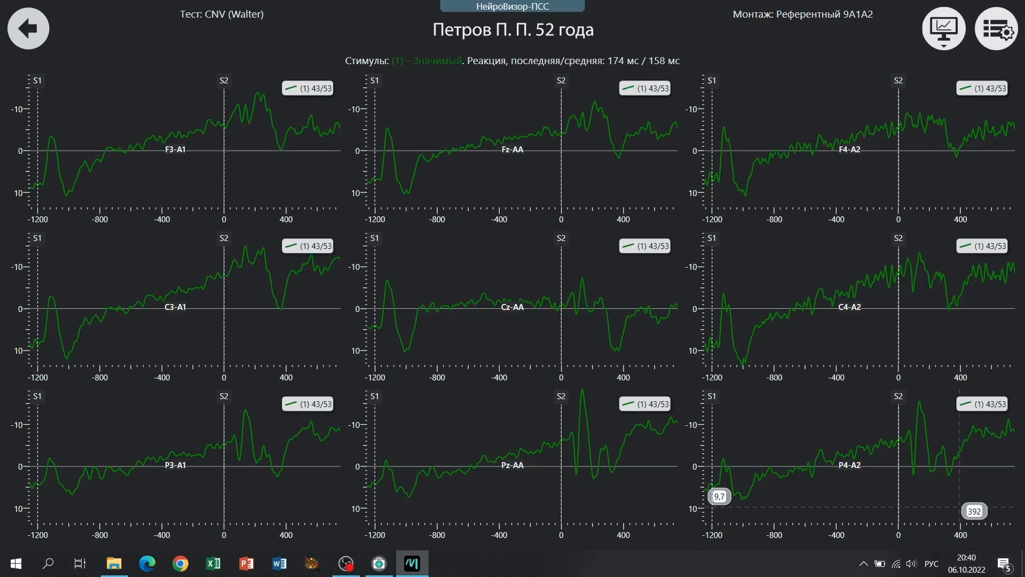
mouse_move(725, 177)
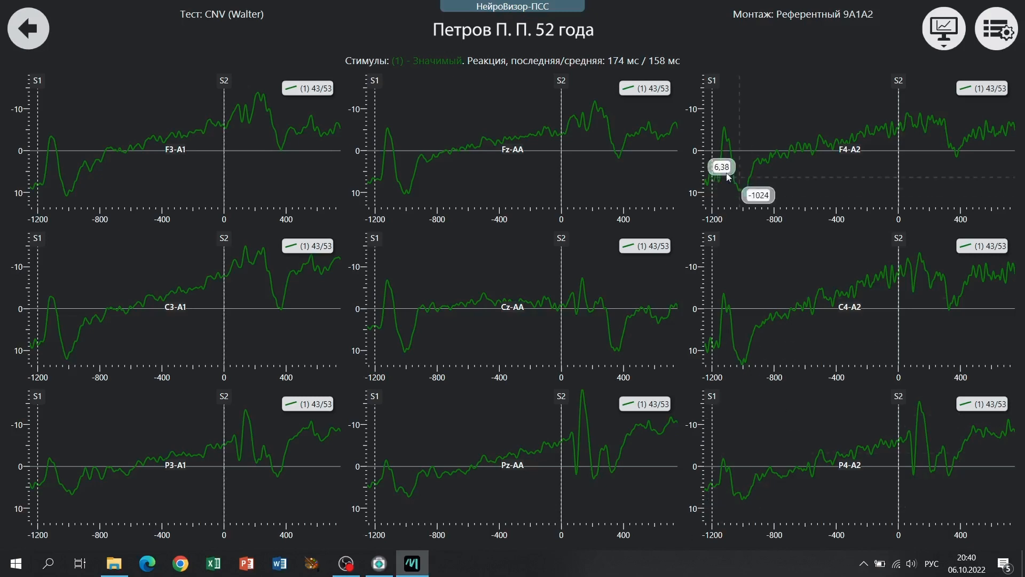
mouse_move(660, 245)
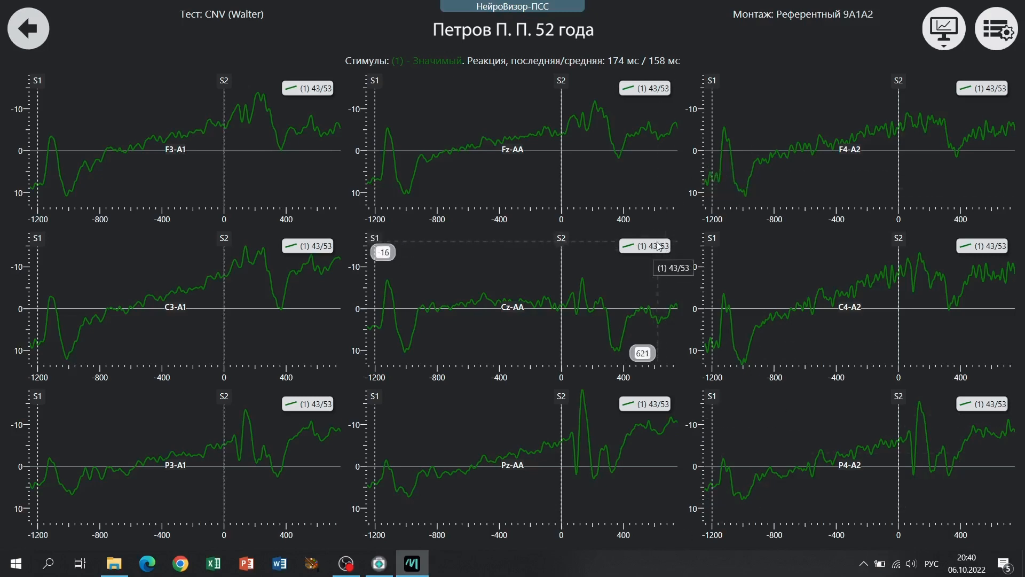
mouse_move(651, 248)
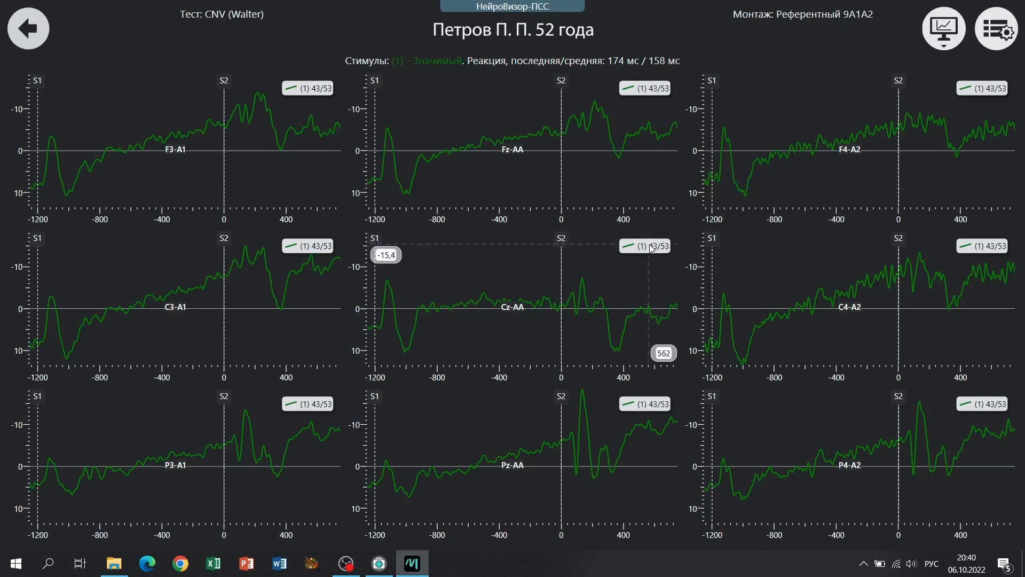
mouse_move(651, 251)
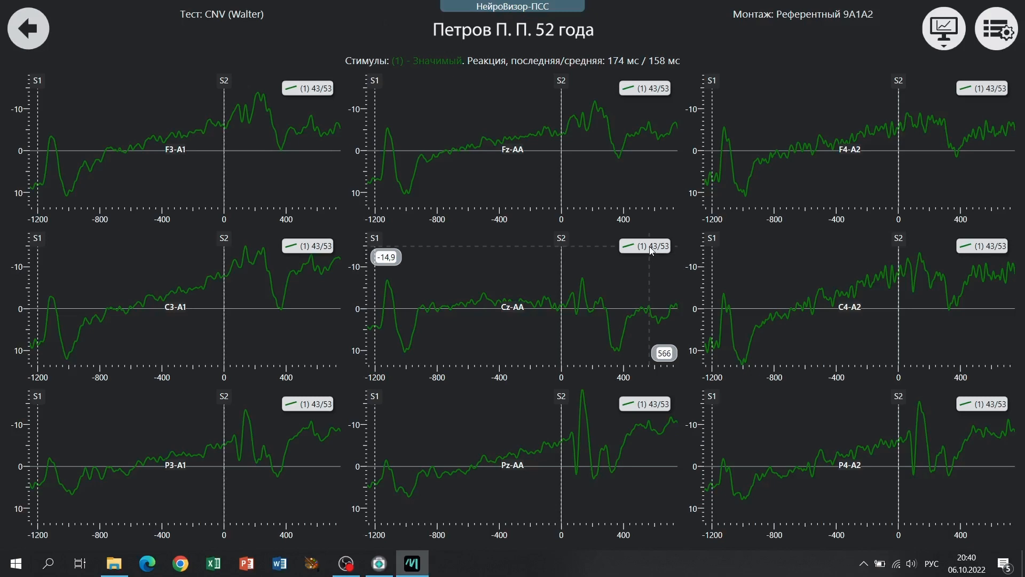
mouse_move(243, 175)
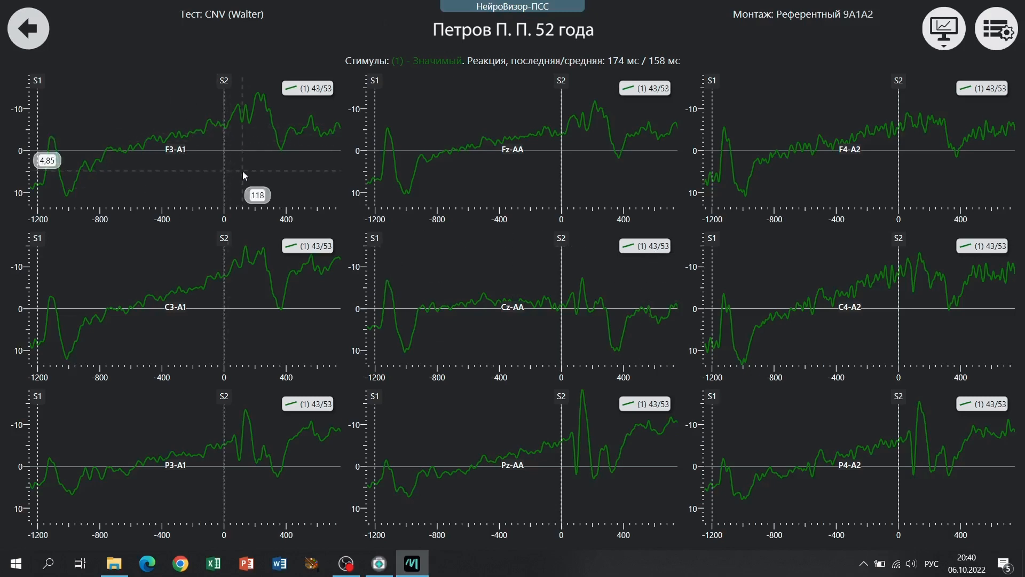
right_click(242, 176)
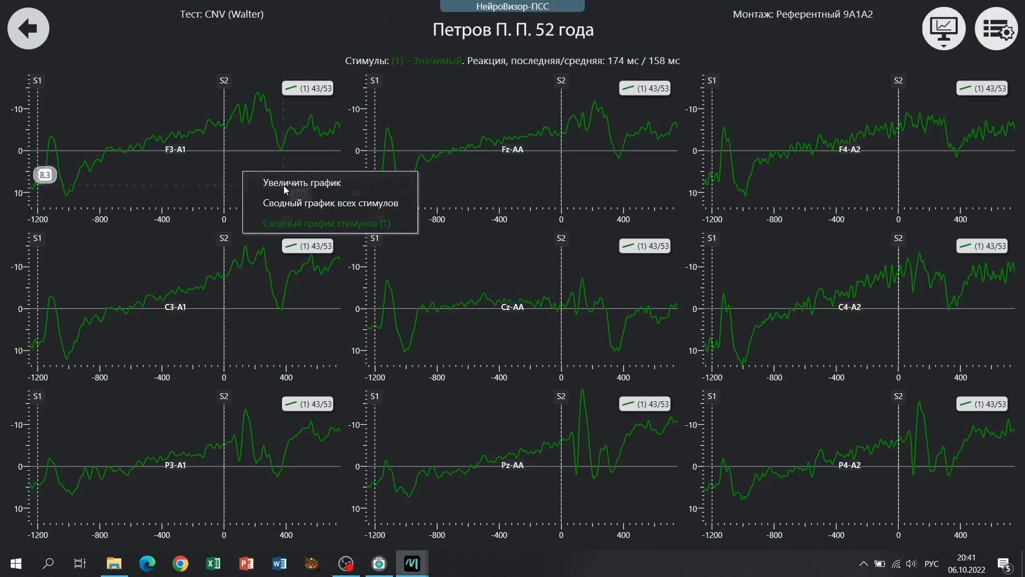
left_click(297, 183)
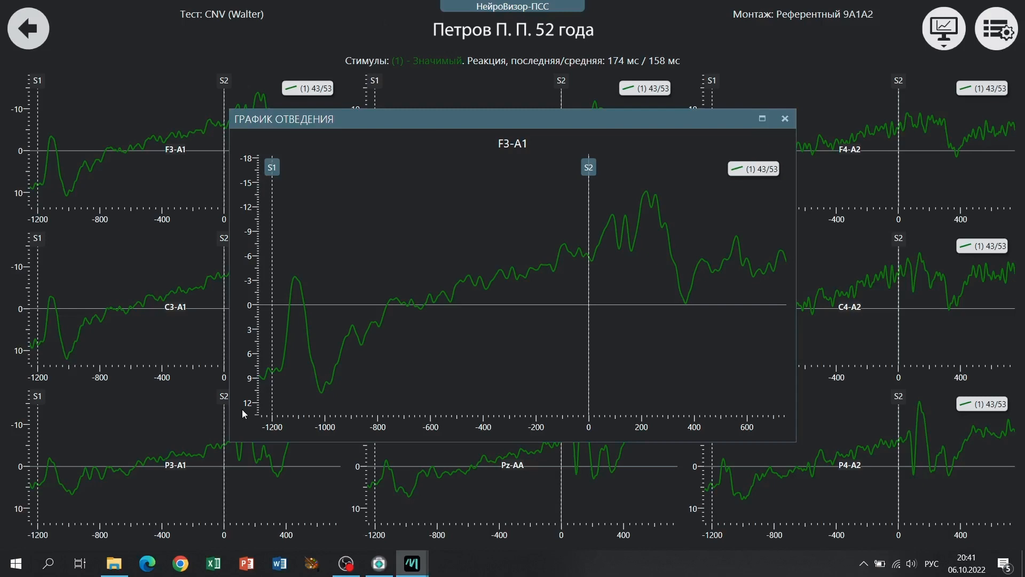
mouse_move(777, 103)
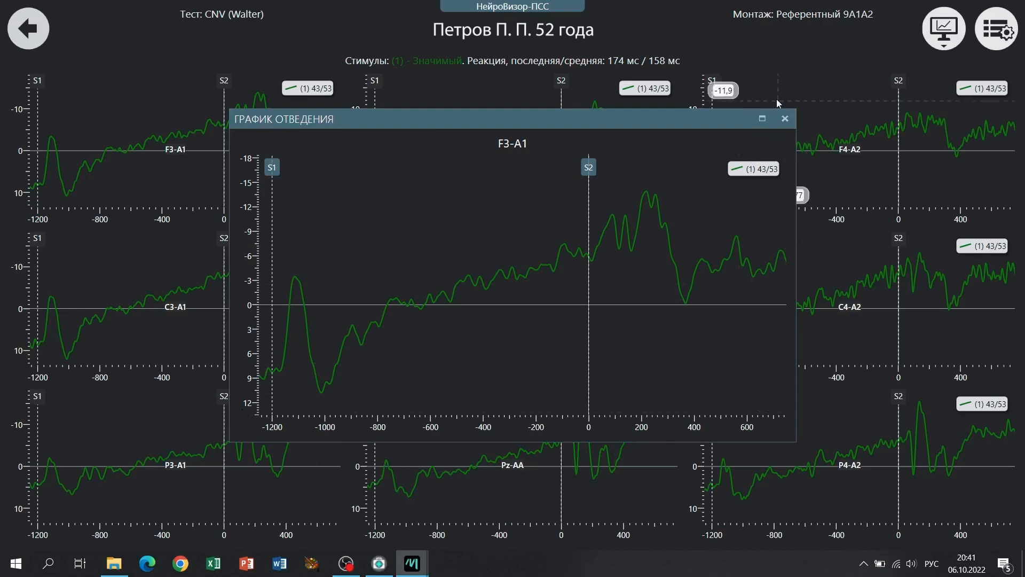
left_click(784, 119)
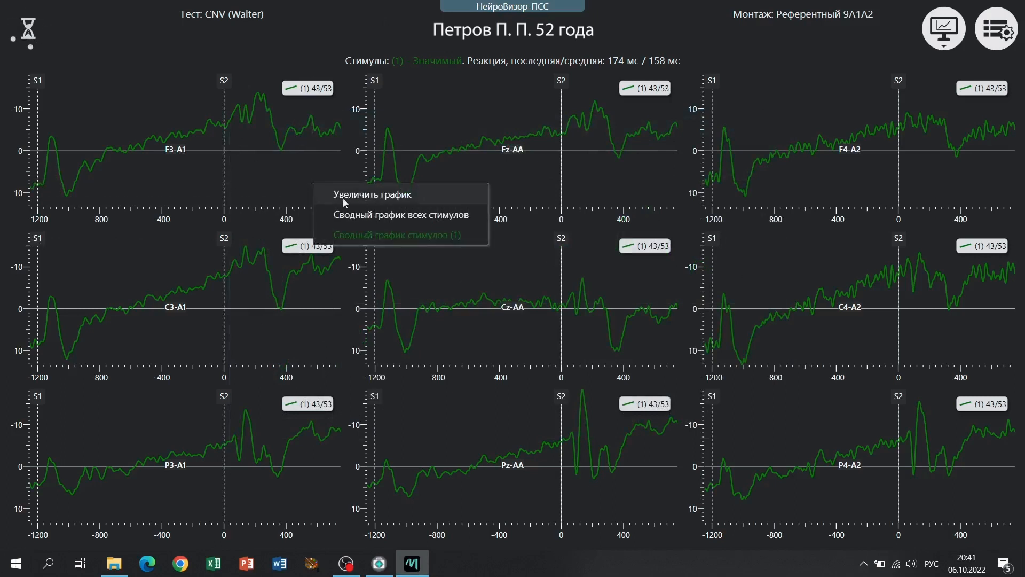
- Open Сводный график всех стимулов and untick the ОТВЕДЕНИЯ header to hide all nine leads
left_click(400, 214)
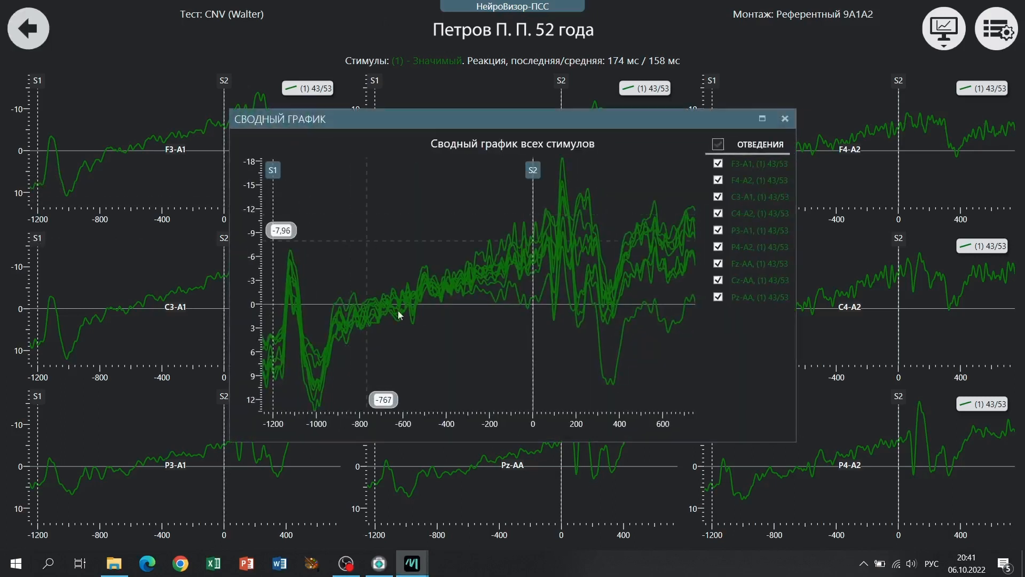
mouse_move(801, 446)
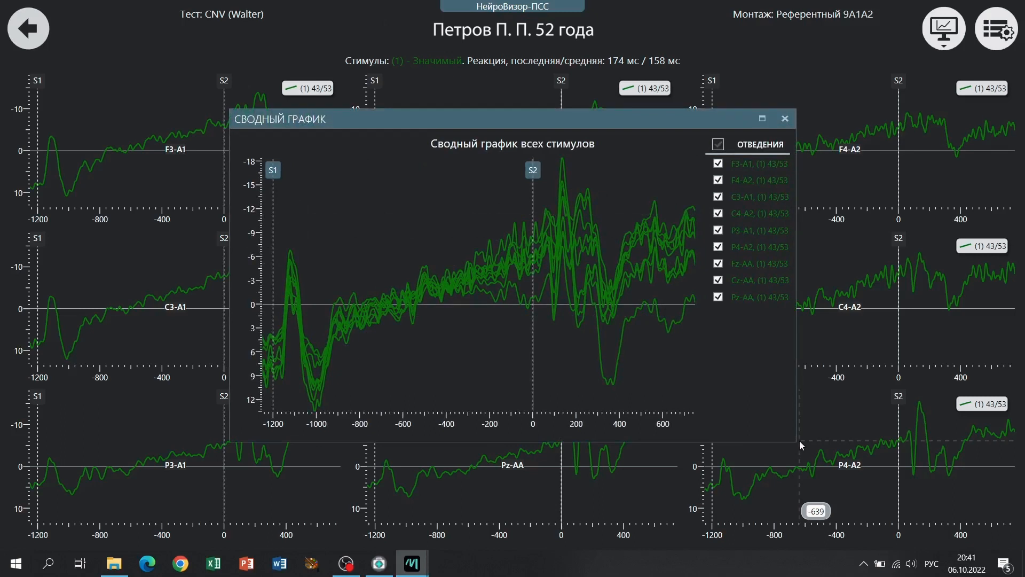
left_click(718, 145)
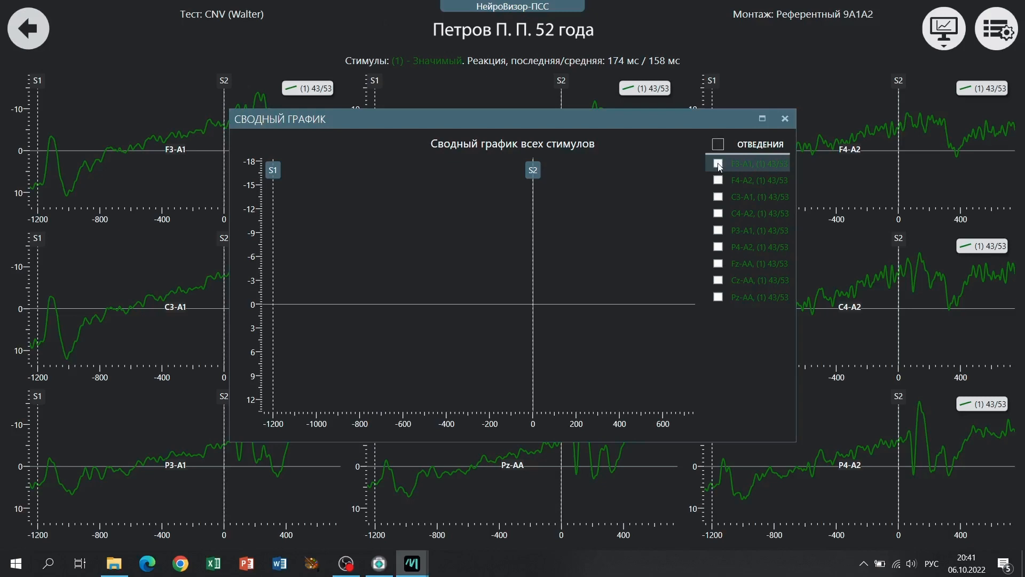
- Tick F3-A1 and F4-A2 in the ОТВЕДЕНИЯ list to overlay their curves
left_click(718, 164)
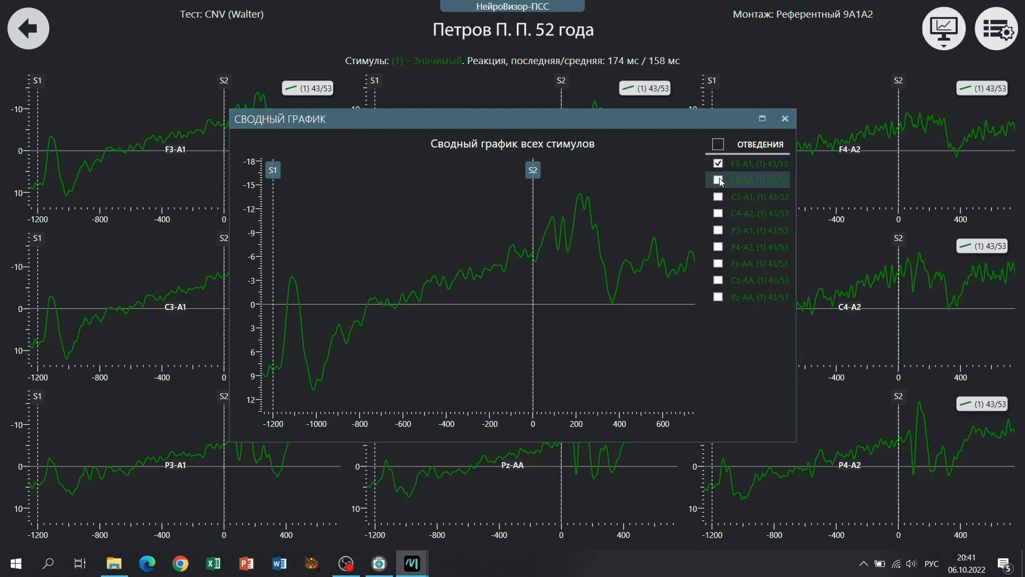
left_click(717, 180)
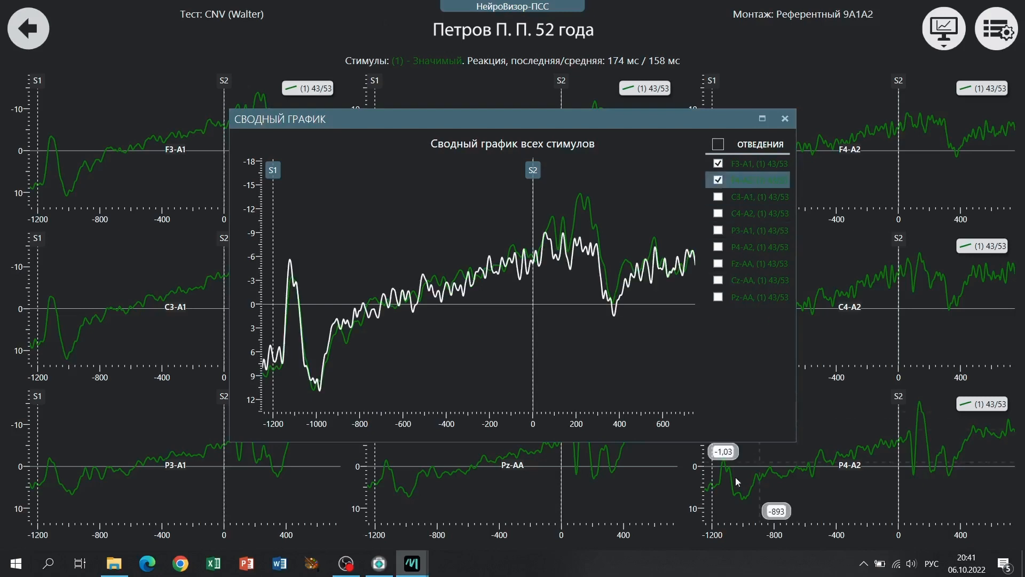
mouse_move(283, 295)
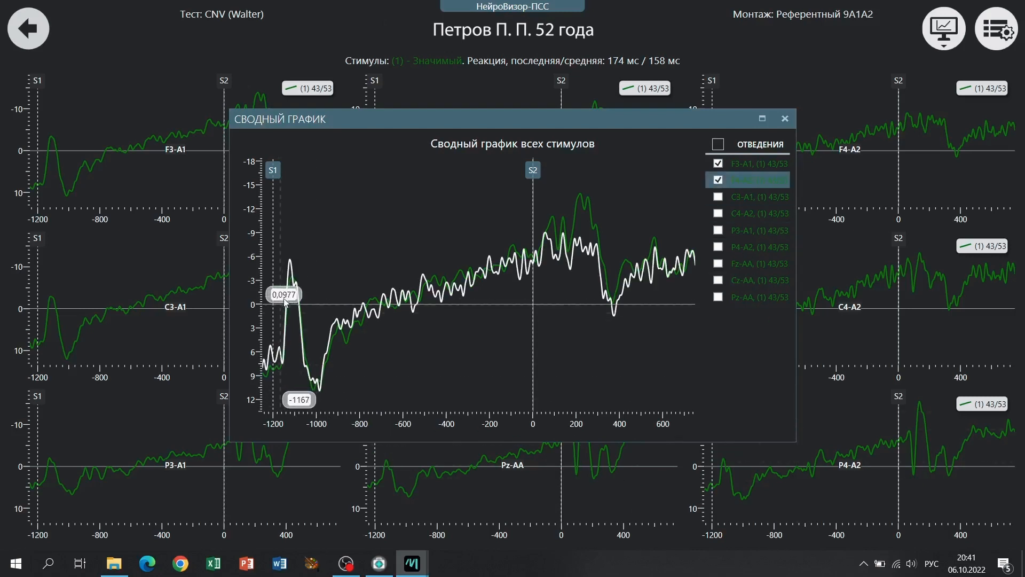
mouse_move(311, 329)
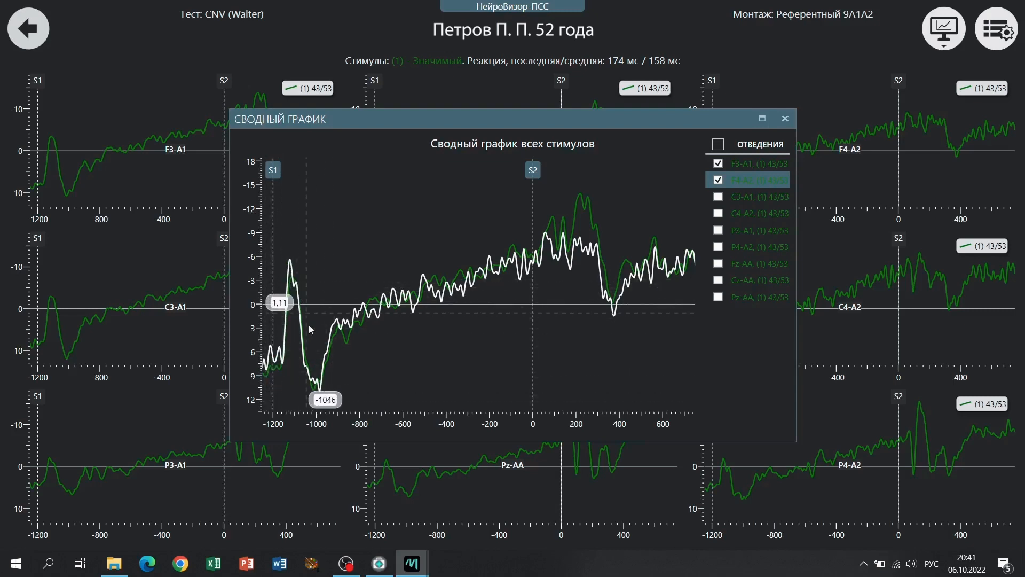
mouse_move(314, 384)
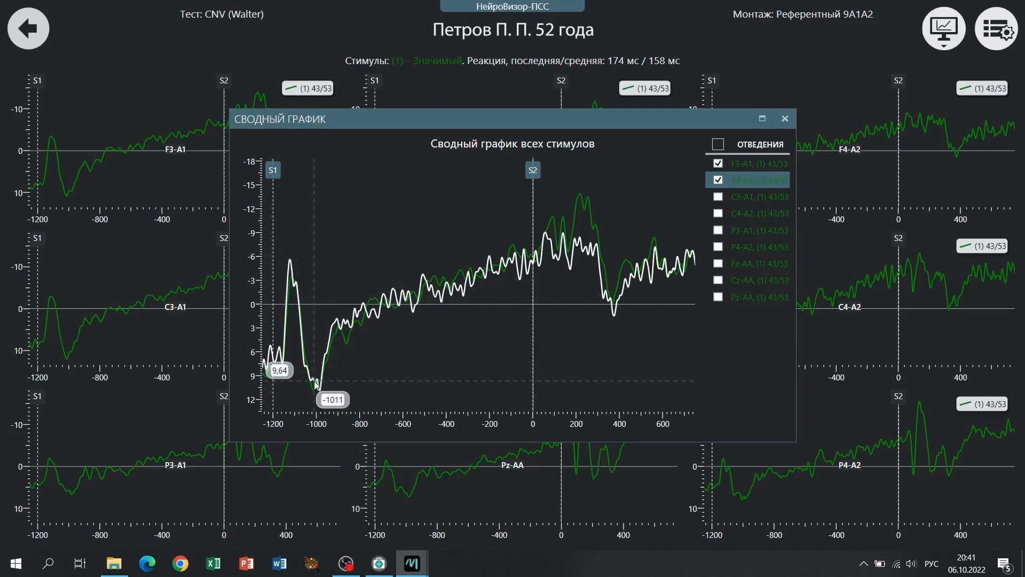
mouse_move(320, 390)
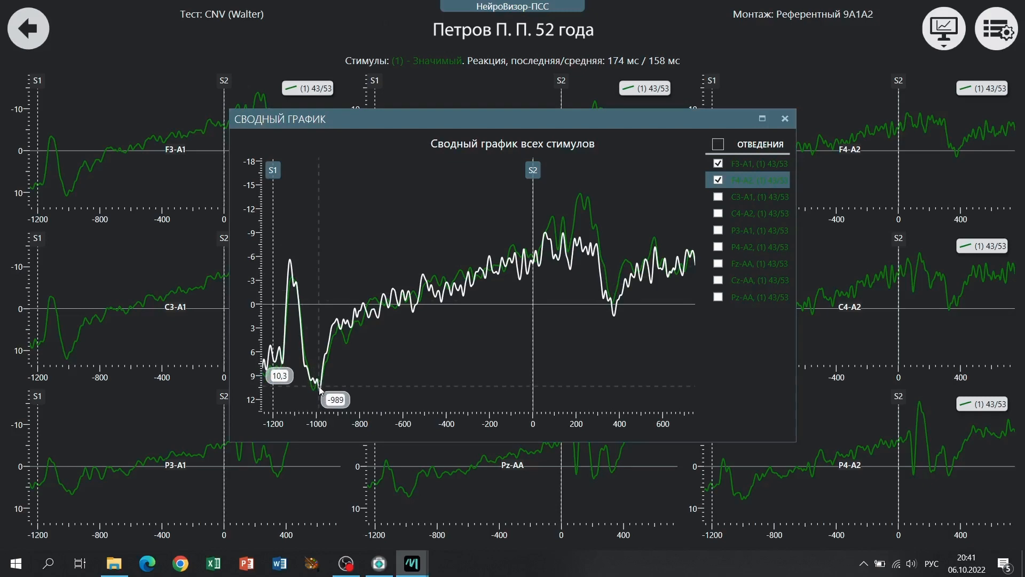
mouse_move(344, 338)
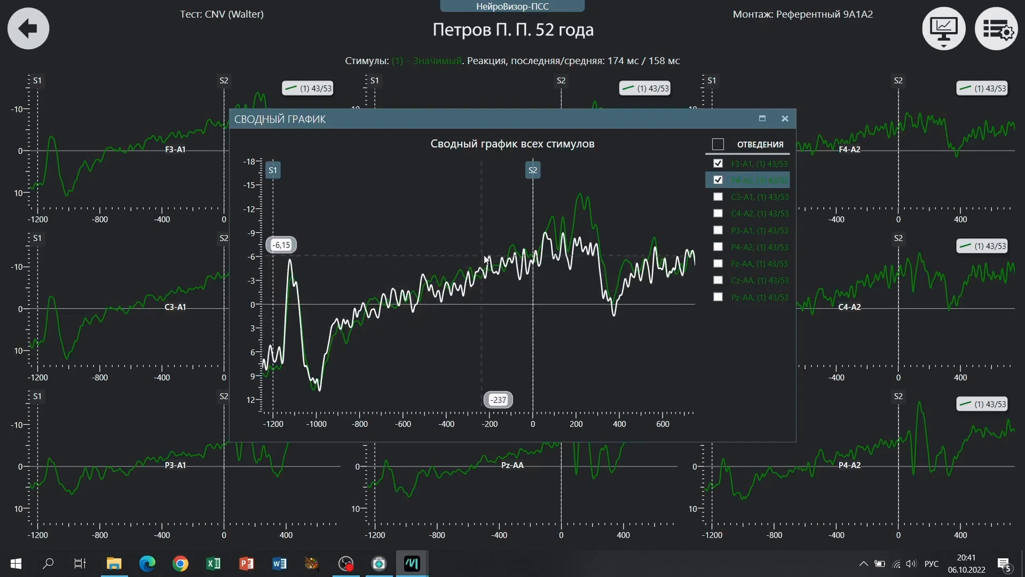
mouse_move(522, 247)
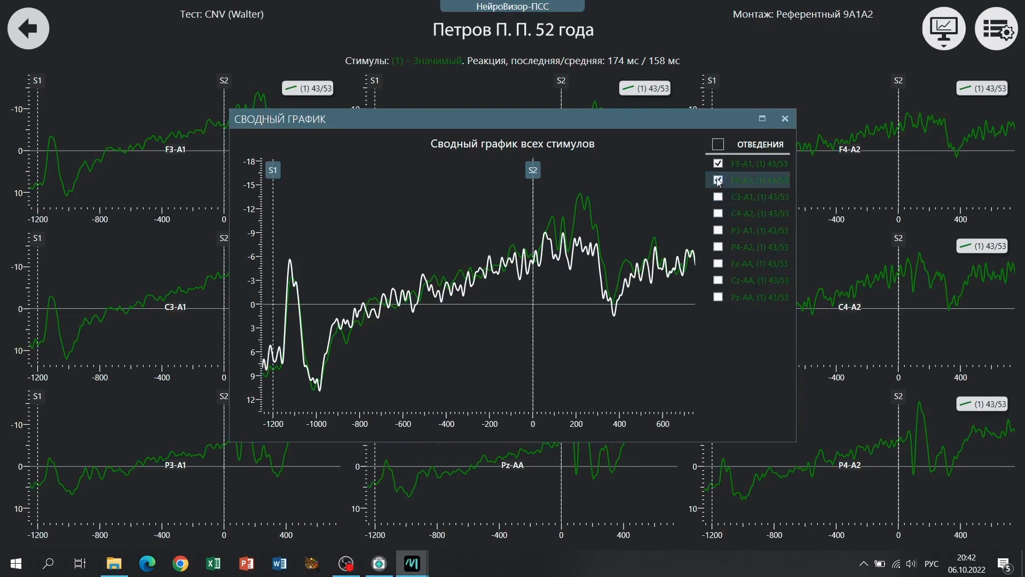
- Untick F4-A2 and tick C3-A1 and P3-A1 in the ОТВЕДЕНИЯ list
left_click(718, 180)
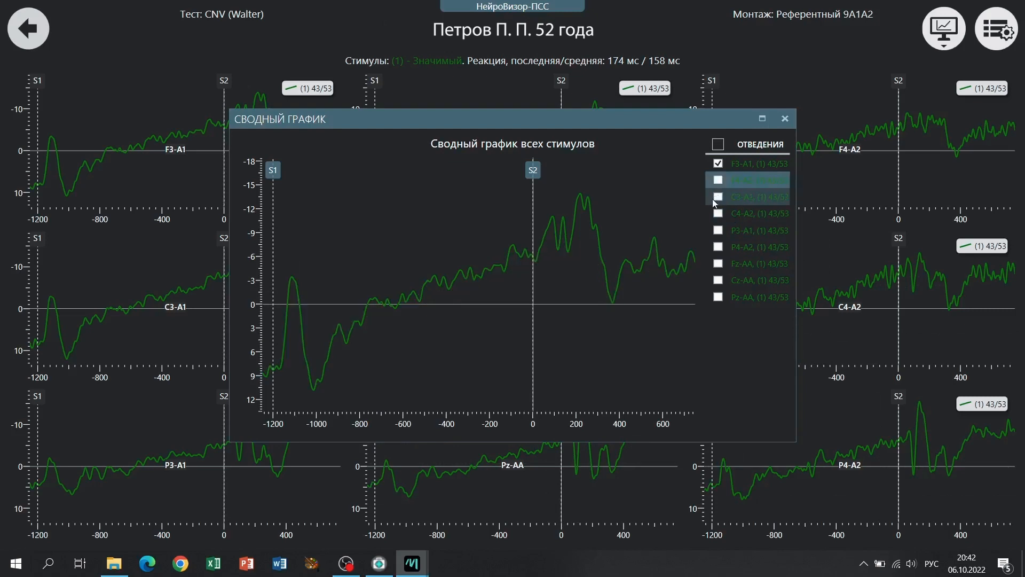
left_click(718, 197)
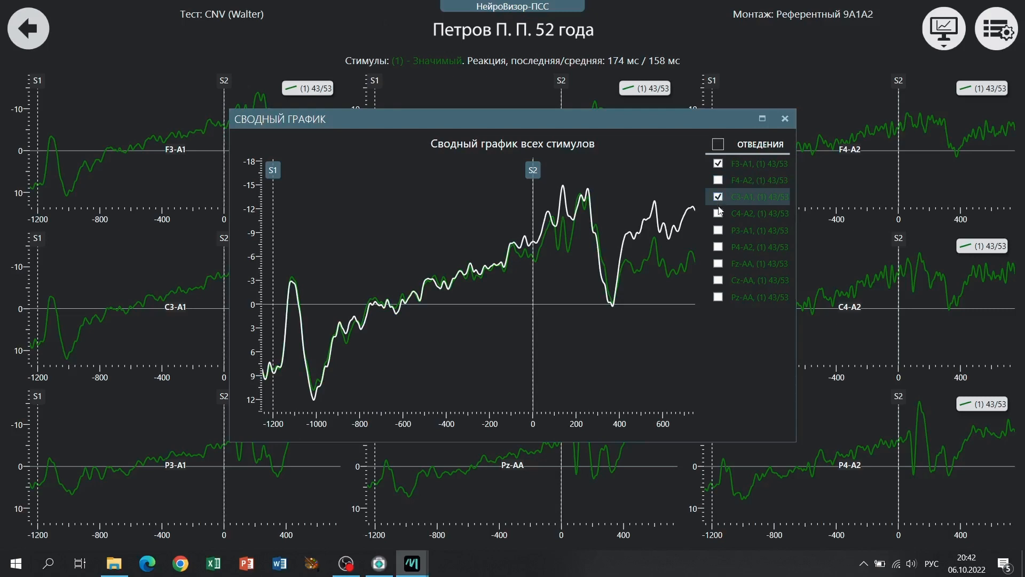
left_click(718, 230)
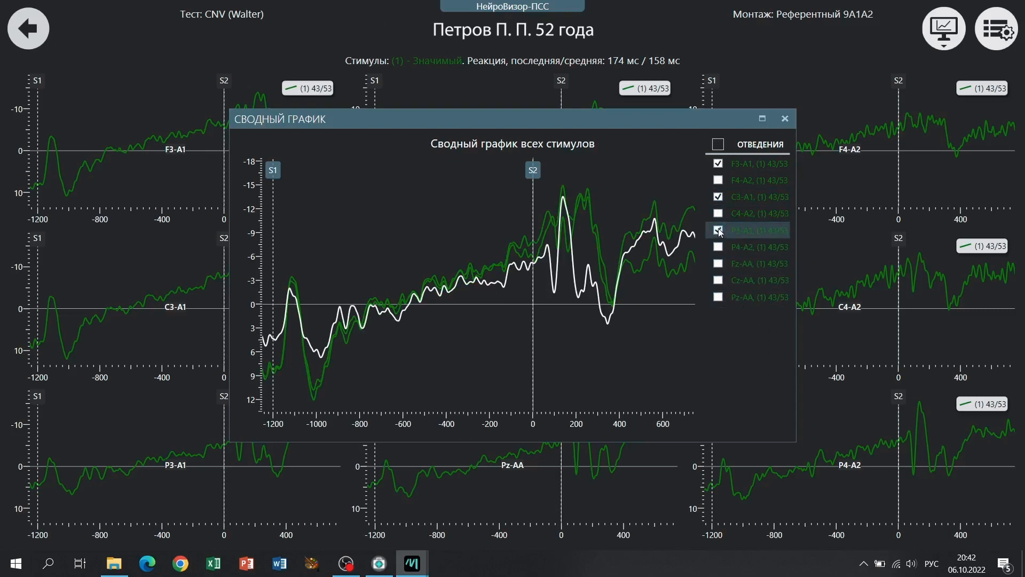
left_click(718, 230)
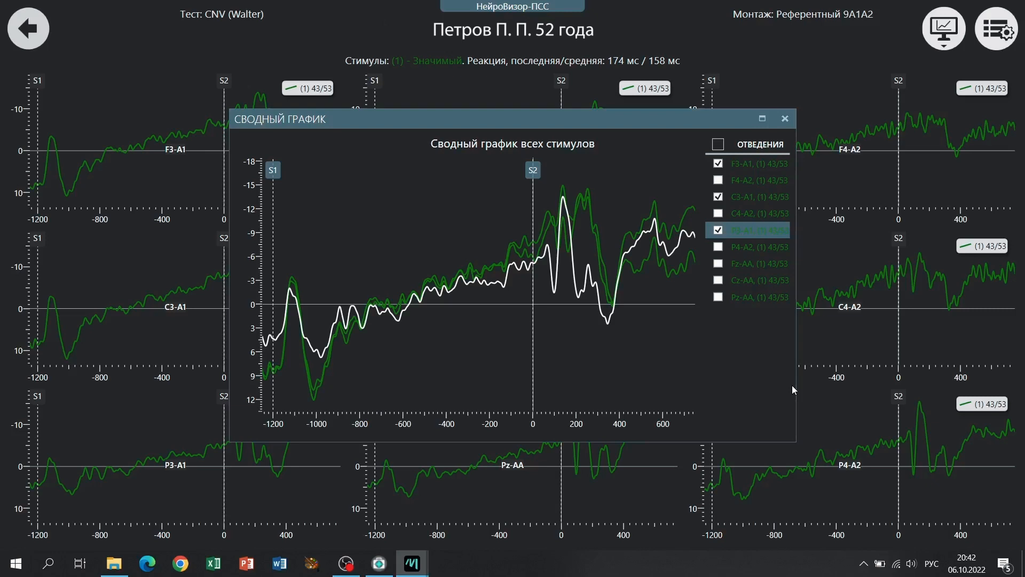
mouse_move(330, 338)
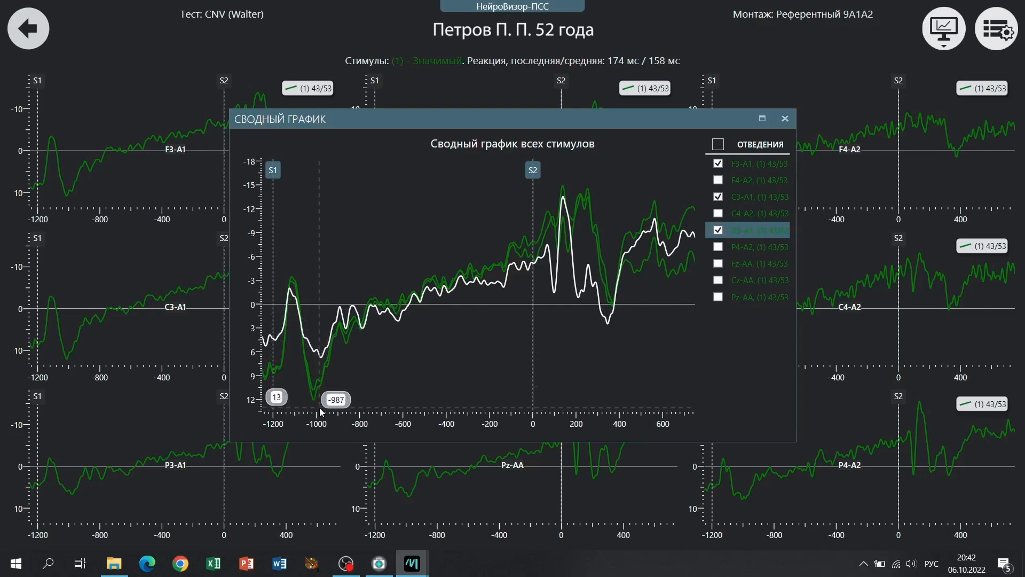
mouse_move(541, 306)
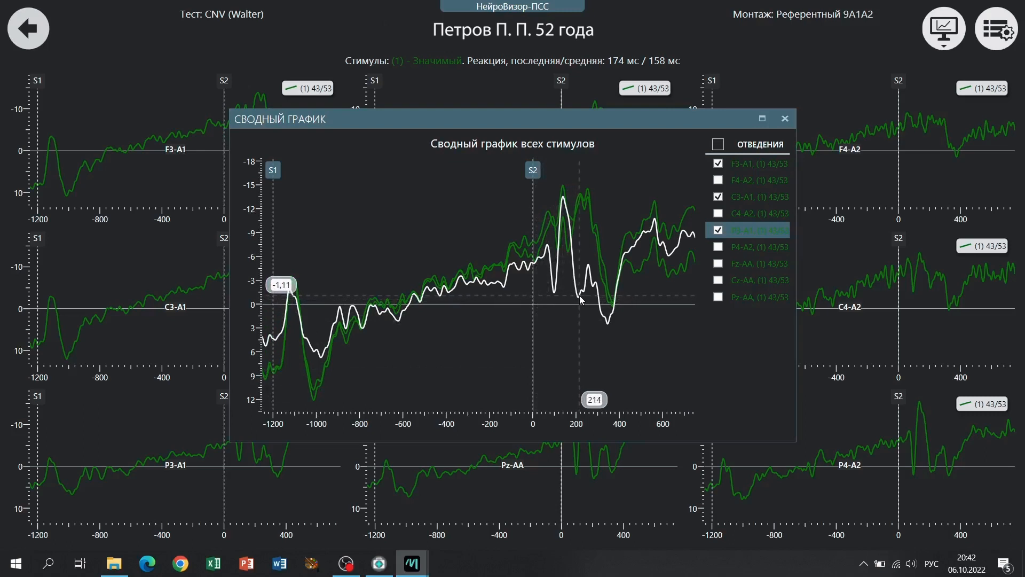
mouse_move(553, 304)
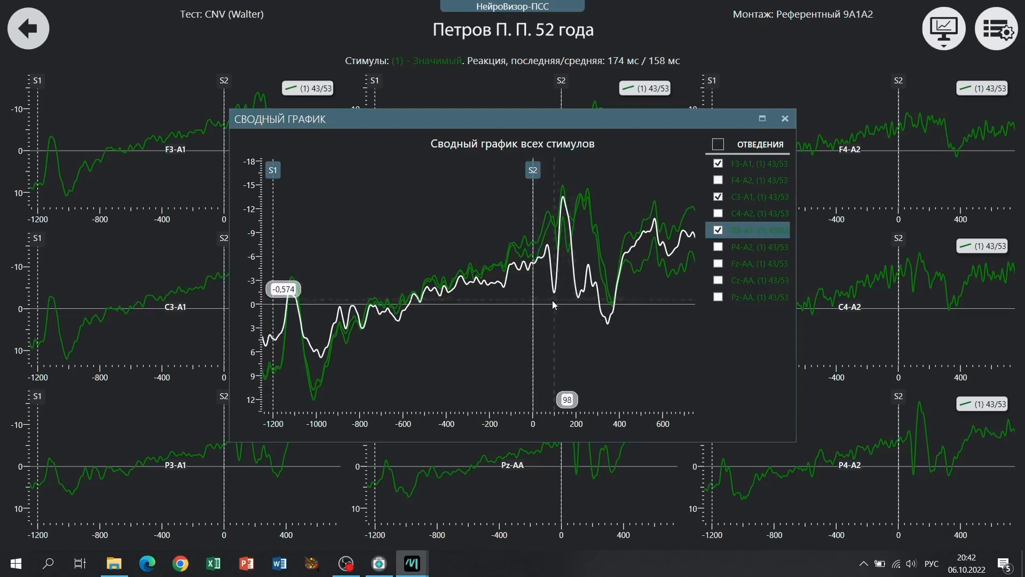
mouse_move(562, 308)
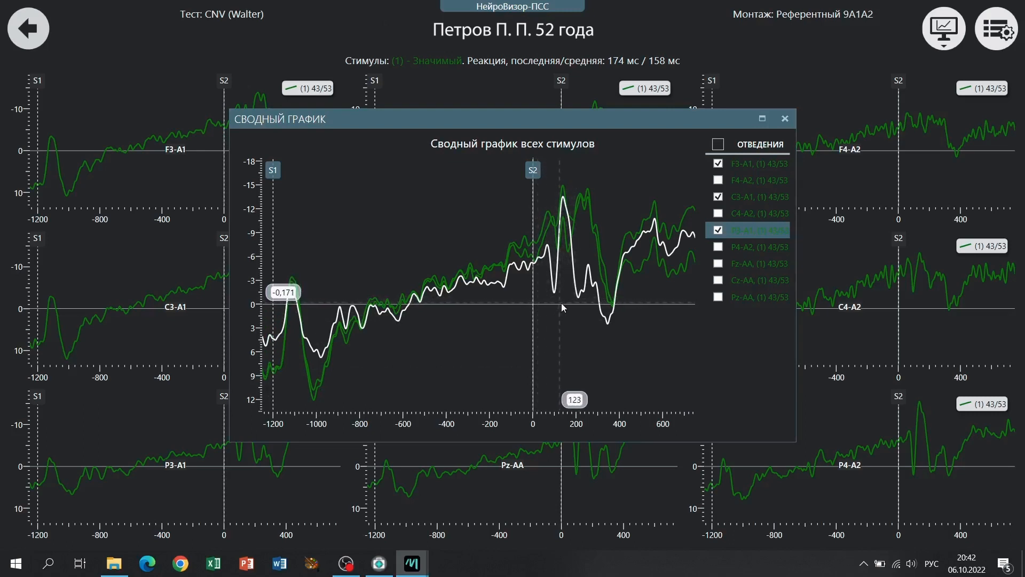
mouse_move(554, 312)
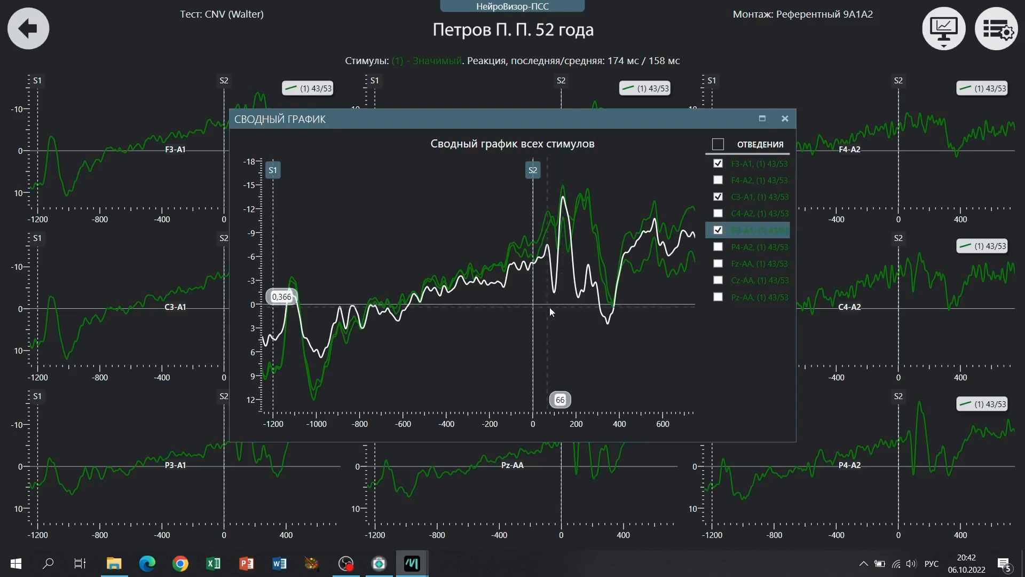
mouse_move(565, 307)
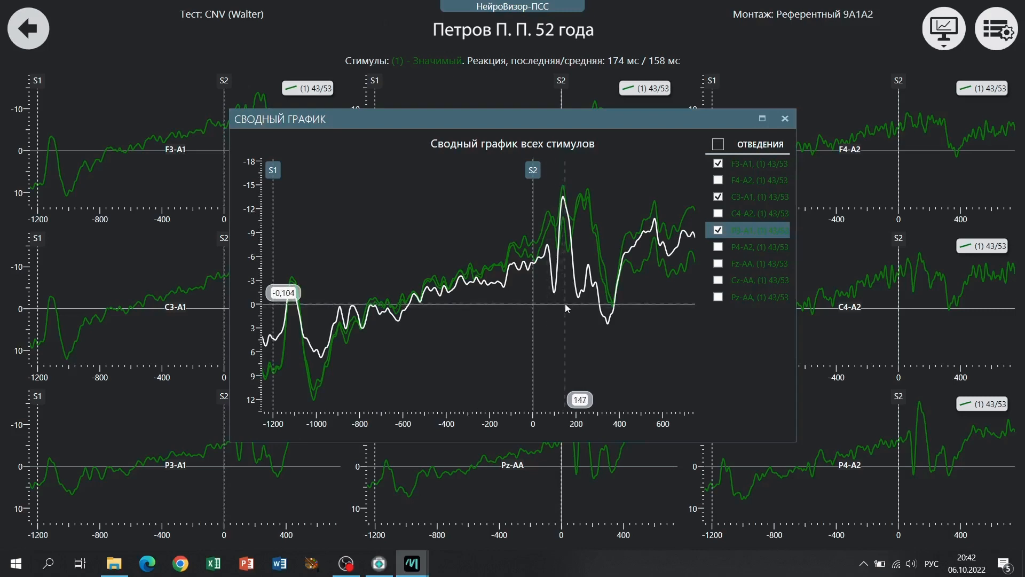